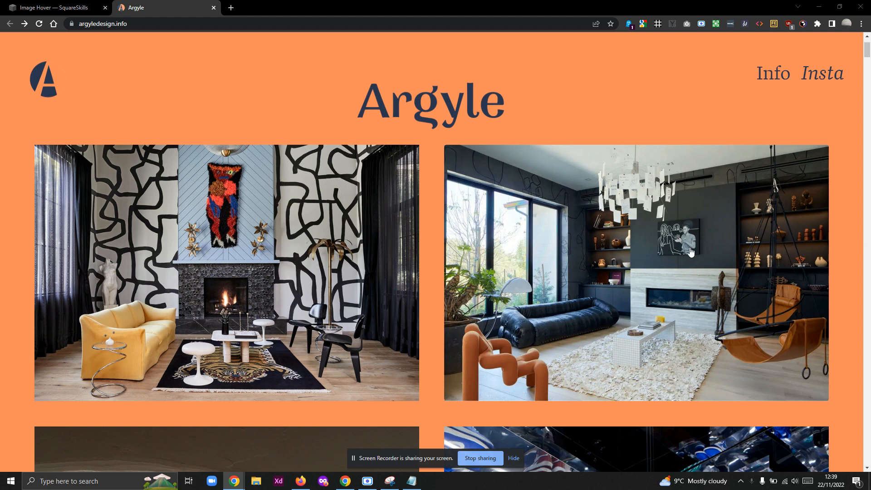
pyautogui.moveTo(285, 256)
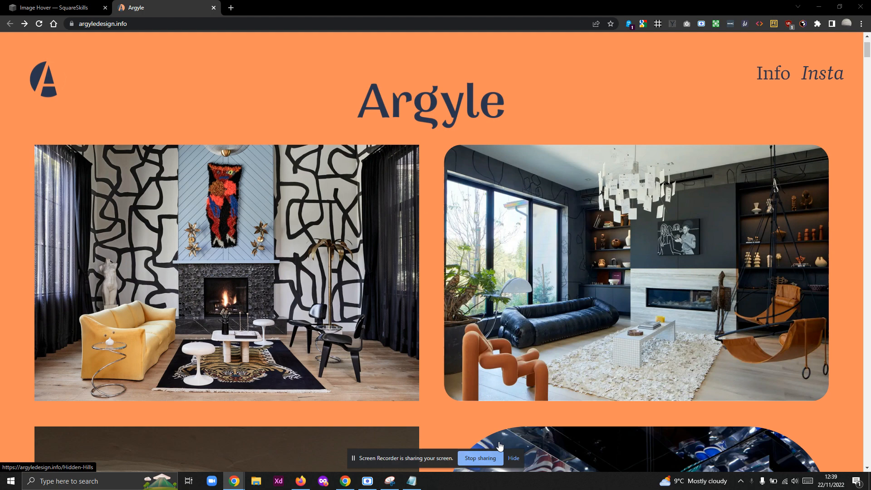
pyautogui.moveTo(634, 272)
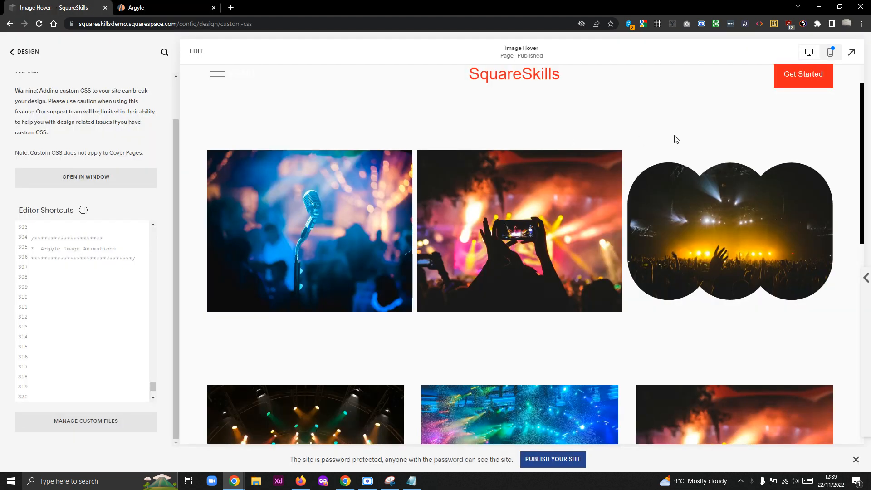
pyautogui.moveTo(702, 133)
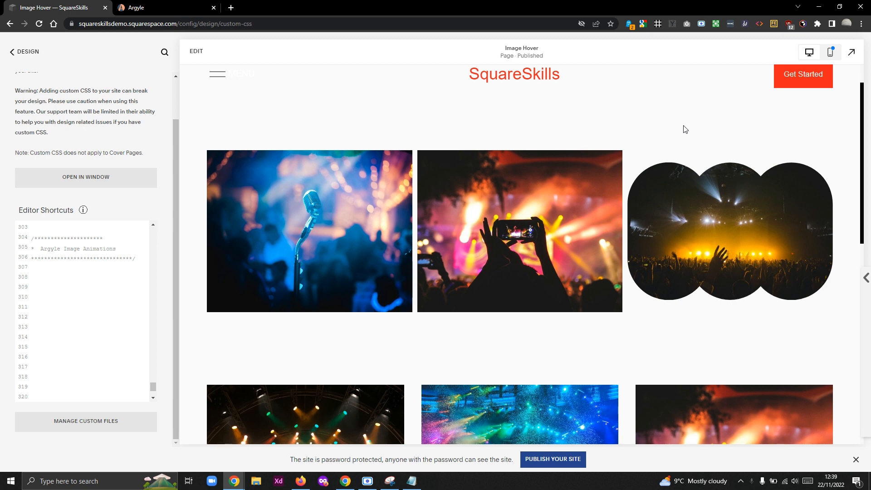
pyautogui.moveTo(403, 181)
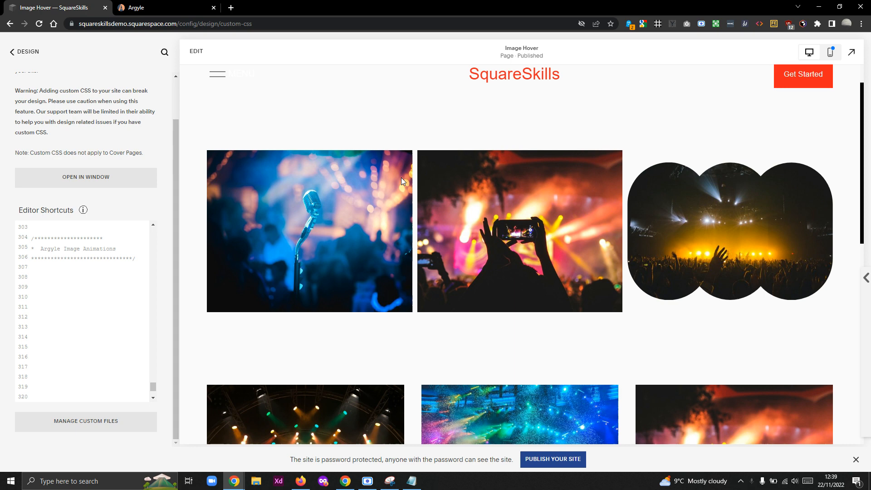
pyautogui.moveTo(447, 128)
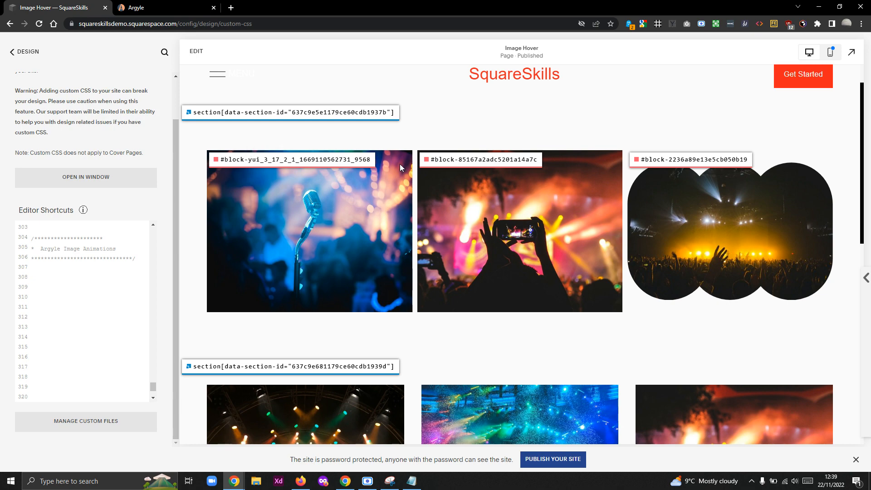
# Step: Write 'Rounded corners' and 'Individual Image Blocks' comment headers in Custom CSS
pyautogui.scroll(-3)
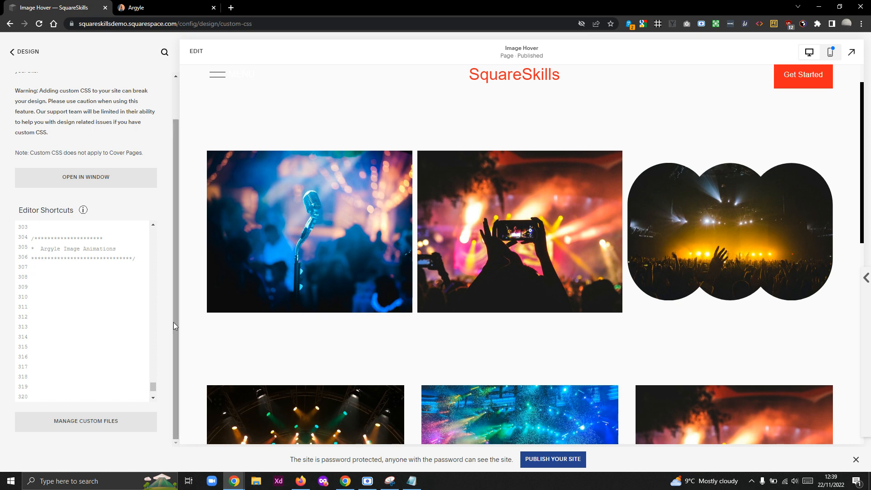
pyautogui.click(32, 270)
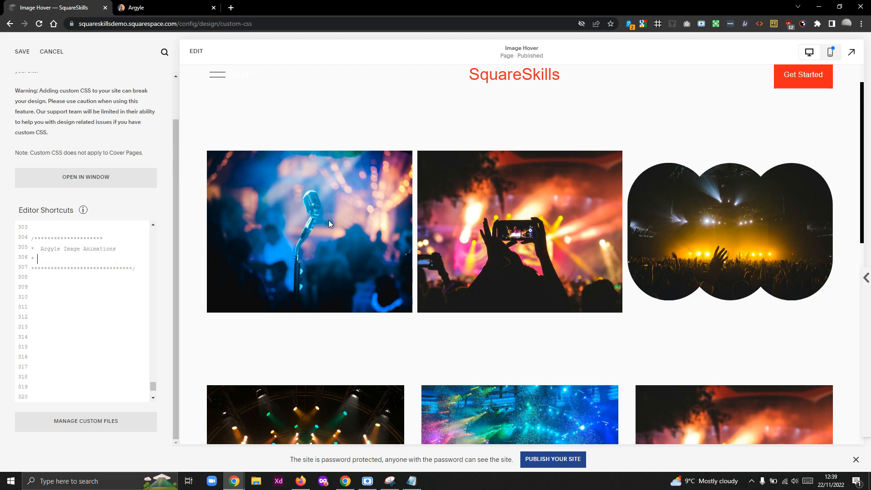
pyautogui.write('Rounded corners on hover')
pyautogui.click(89, 278)
pyautogui.write('//All')
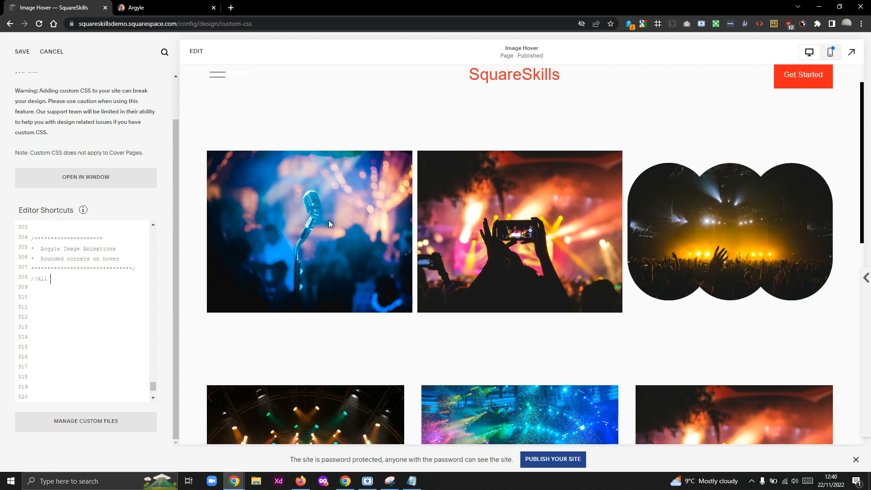
pyautogui.write('Individual Image Blocks')
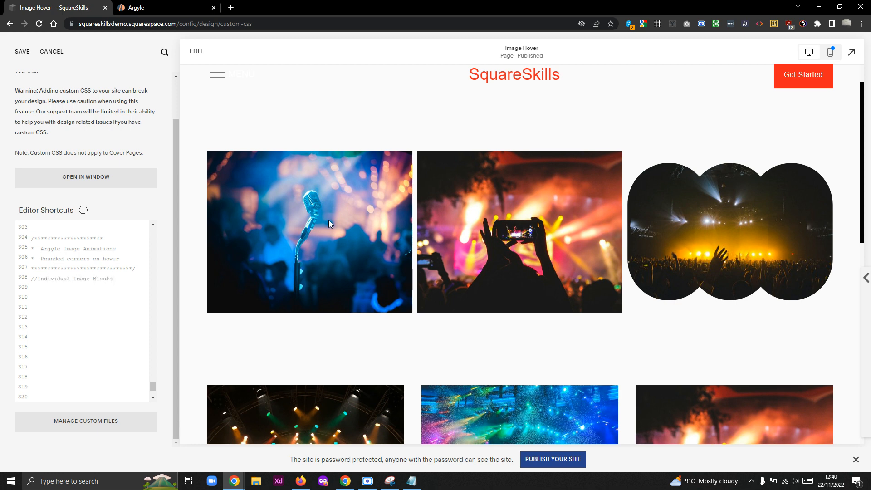
pyautogui.write('(LE/FE')
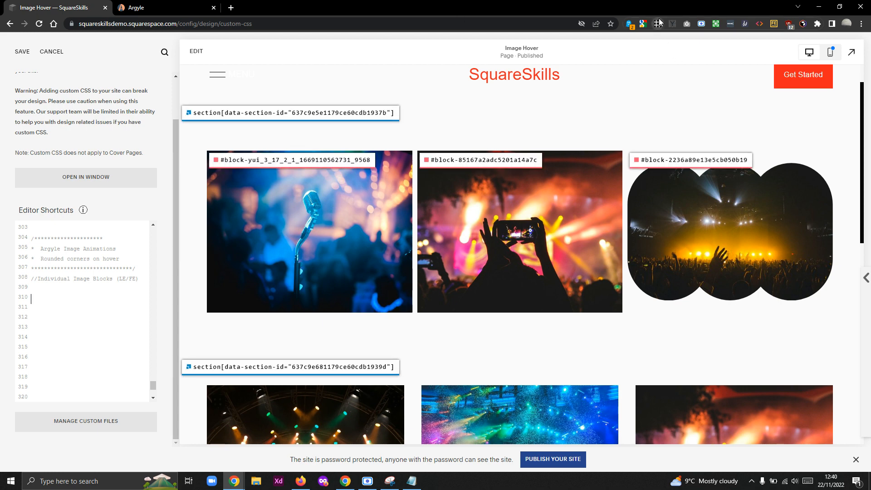
# Step: Add a :hover img rule for the first image block's ID setting display: none
pyautogui.click(481, 161)
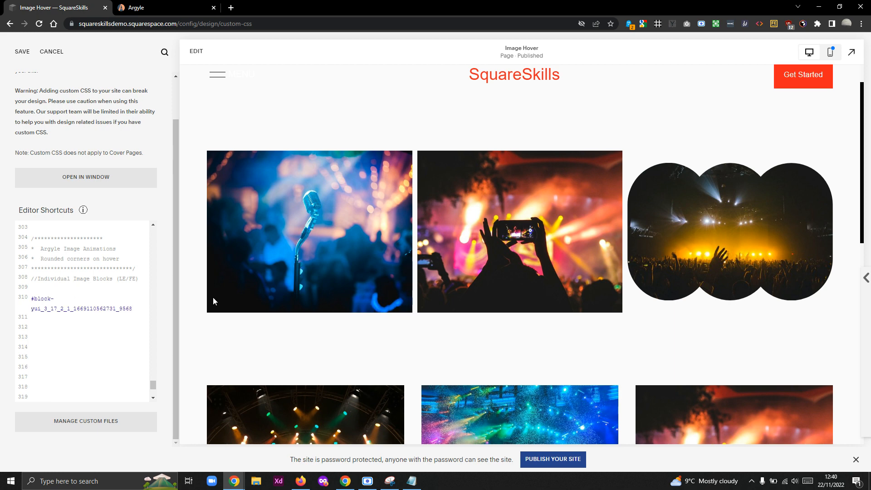
pyautogui.write('img {')
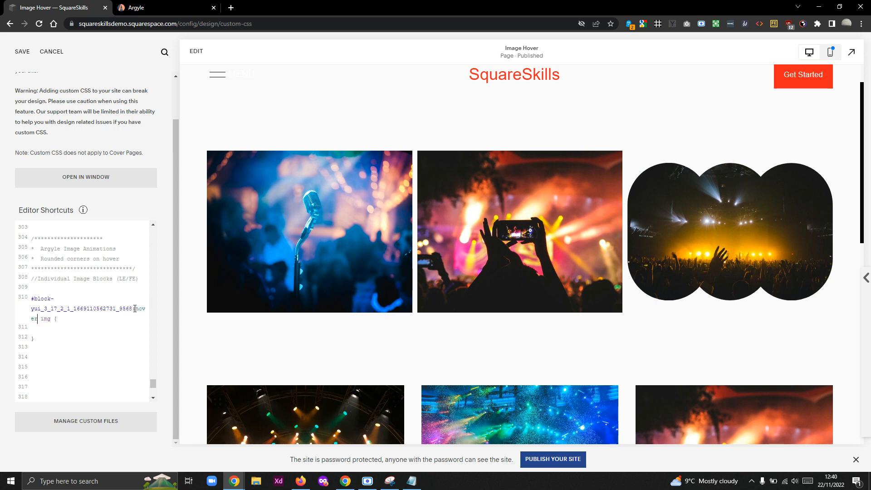
pyautogui.write('er')
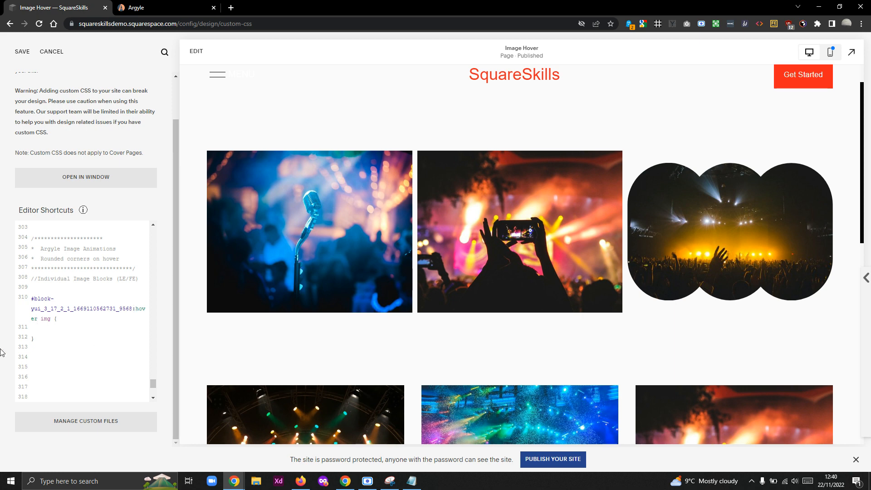
pyautogui.write('d')
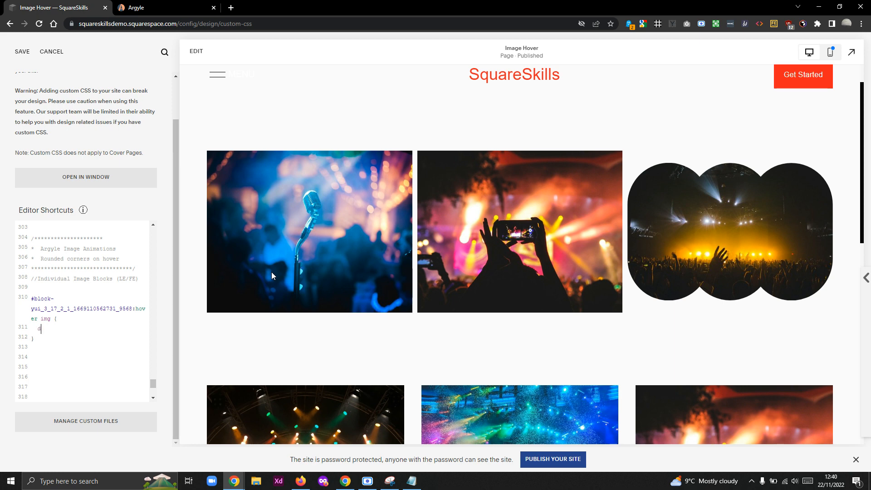
pyautogui.write('isplay: n')
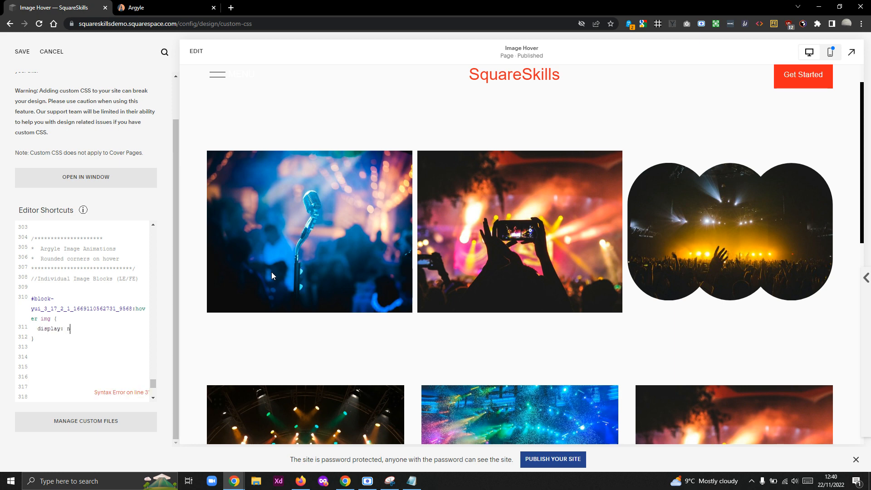
pyautogui.write('one;')
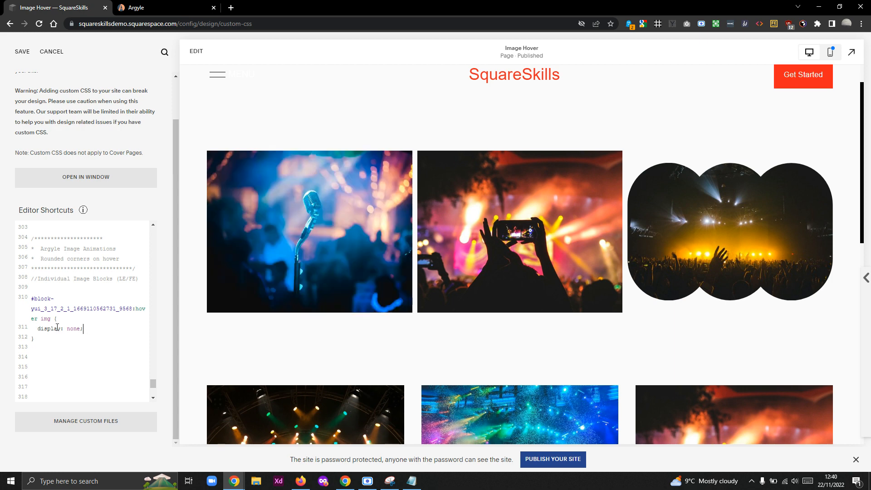
# Step: Replace display: none with border-radius: 500px so the hovered image becomes an oval
pyautogui.write('border:')
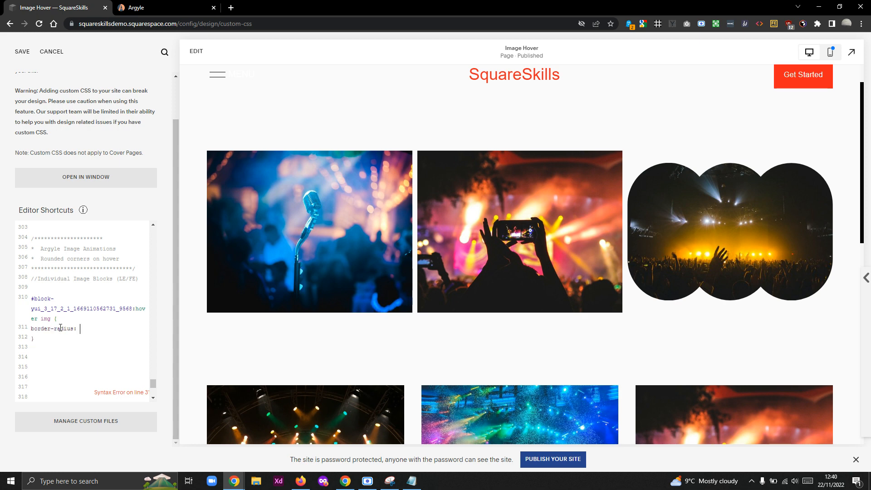
pyautogui.write('500')
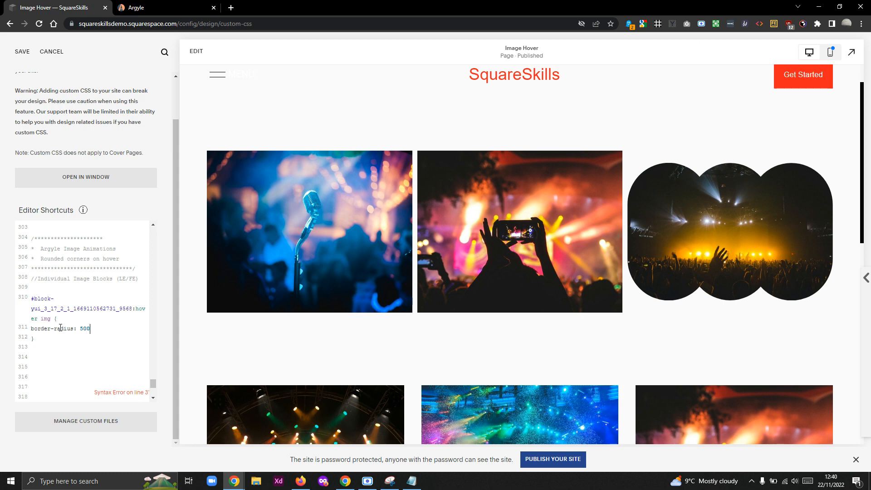
pyautogui.write('px;')
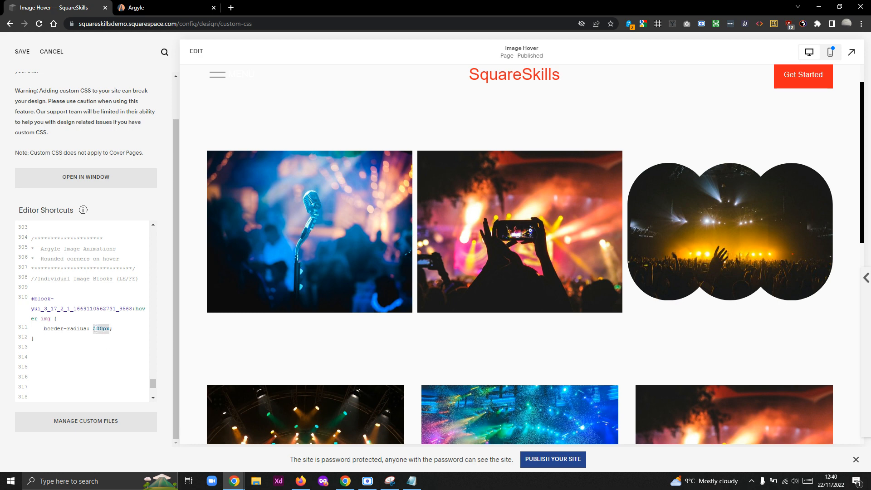
pyautogui.write('100%')
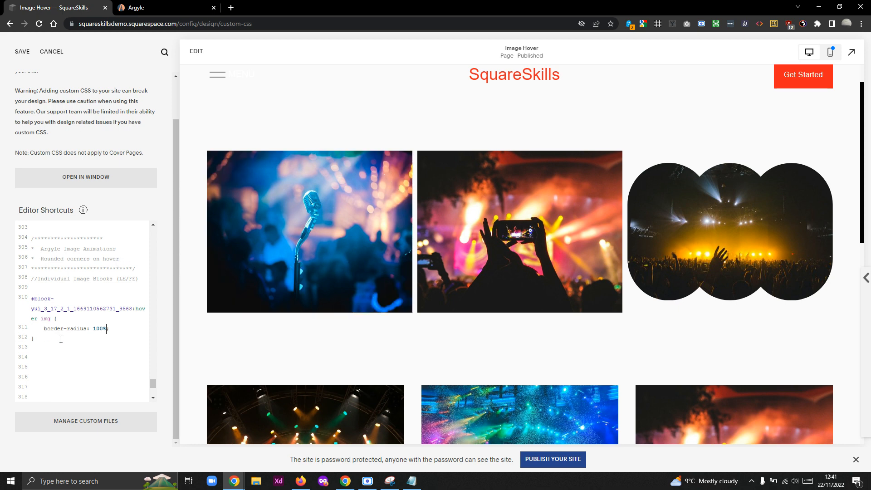
pyautogui.write('500px')
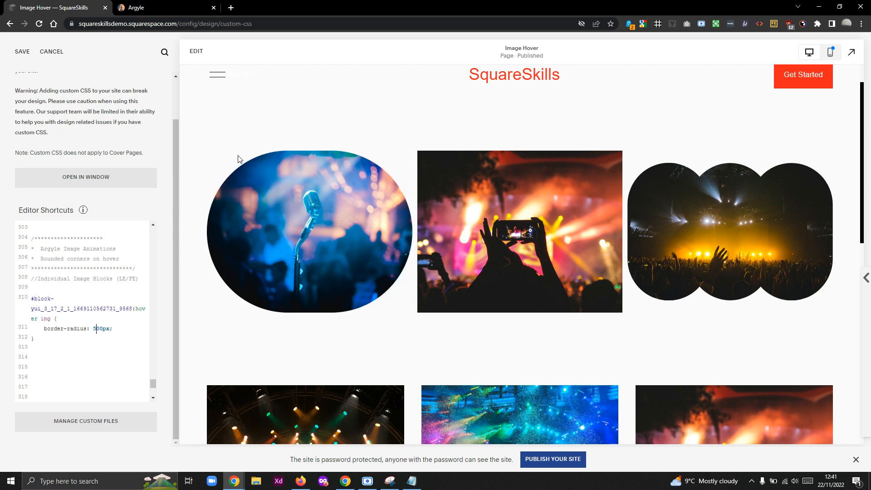
pyautogui.moveTo(310, 201)
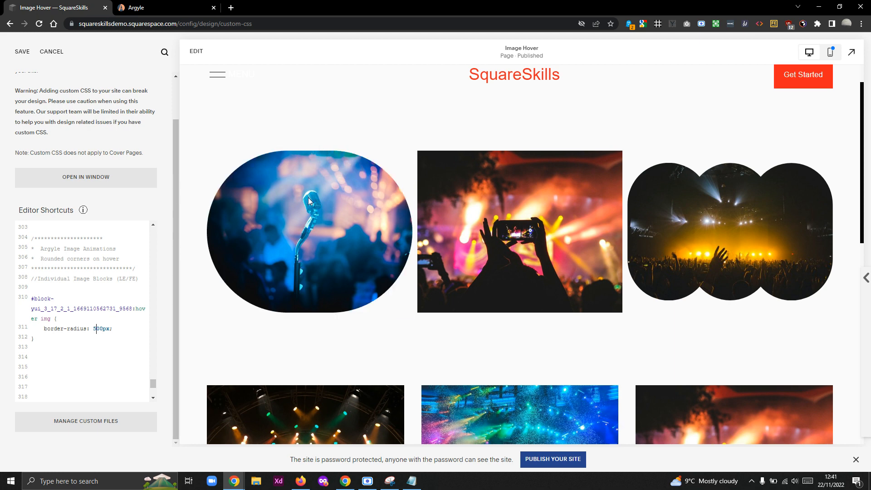
pyautogui.moveTo(343, 223)
pyautogui.write('0000')
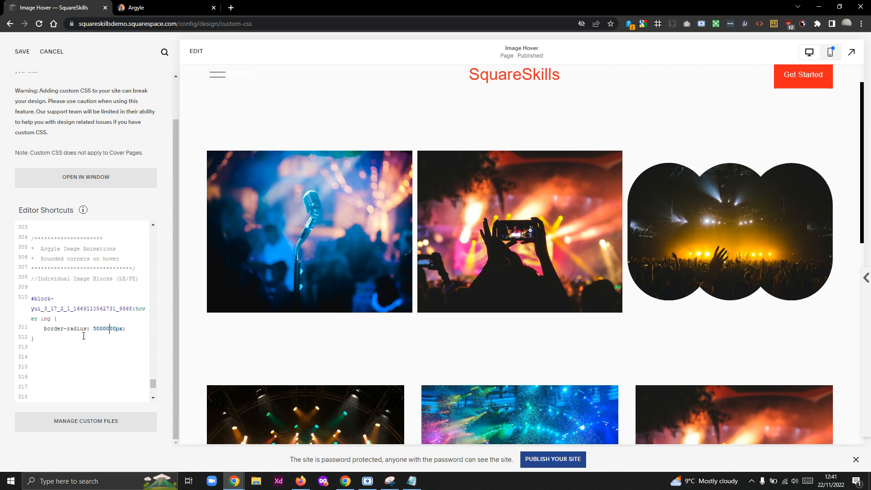
pyautogui.moveTo(298, 250)
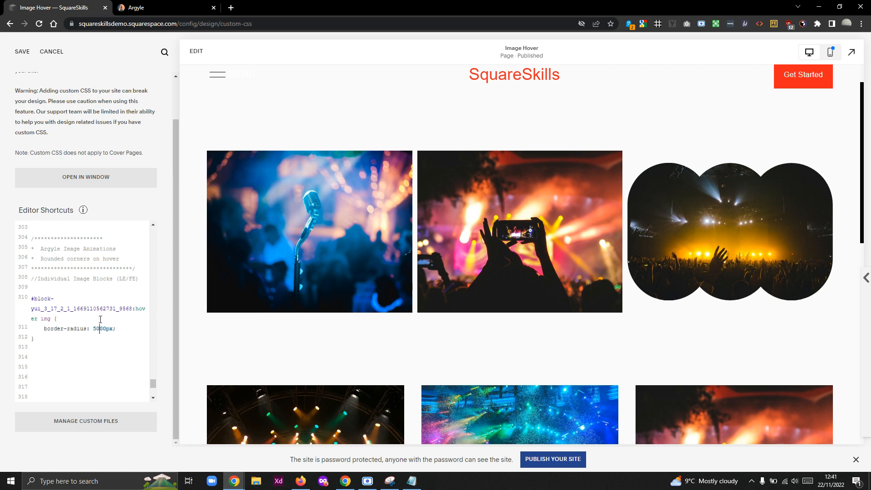
# Step: Add transition: border-radius 1s ease-out to the first image's hover rule
pyautogui.press('F11')
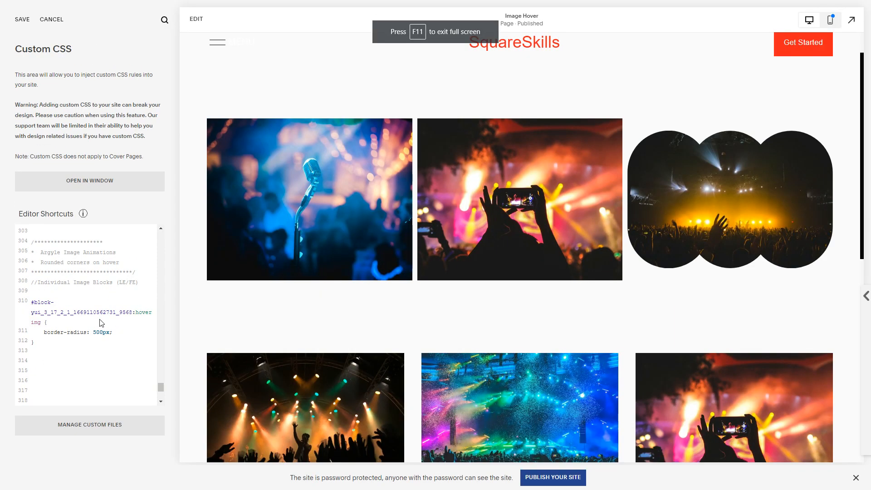
pyautogui.moveTo(339, 226)
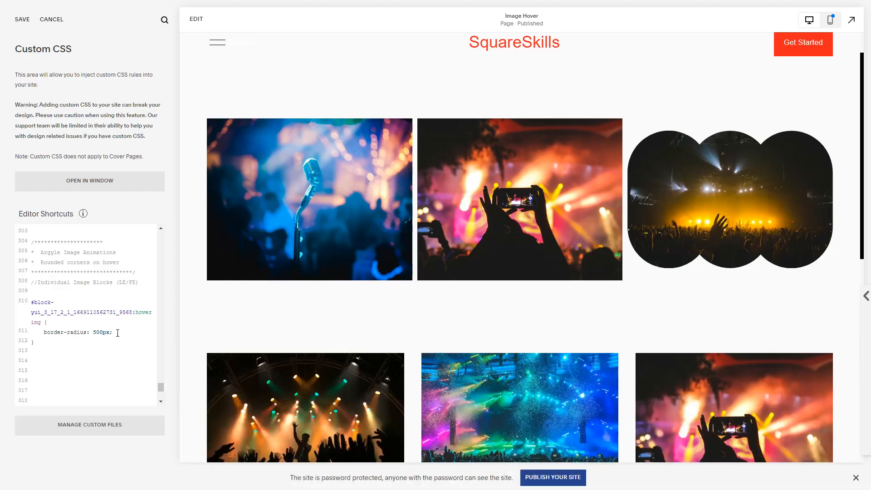
pyautogui.write('transition: b')
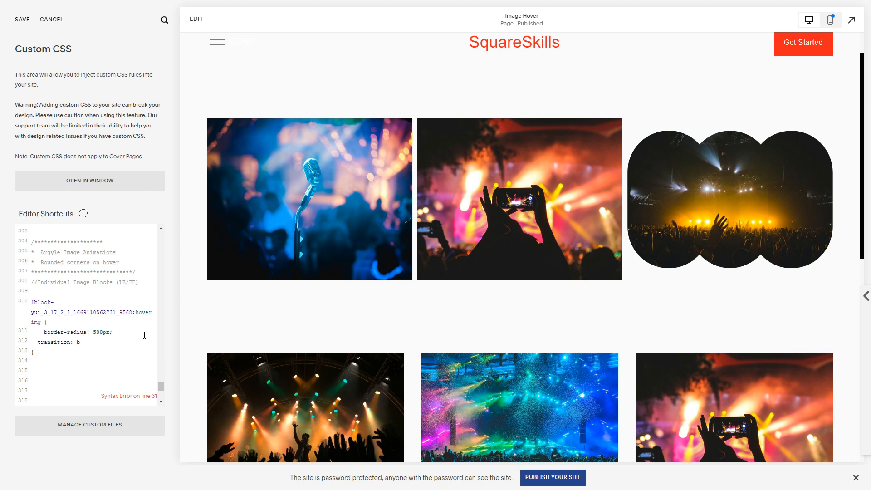
pyautogui.write('order-ra')
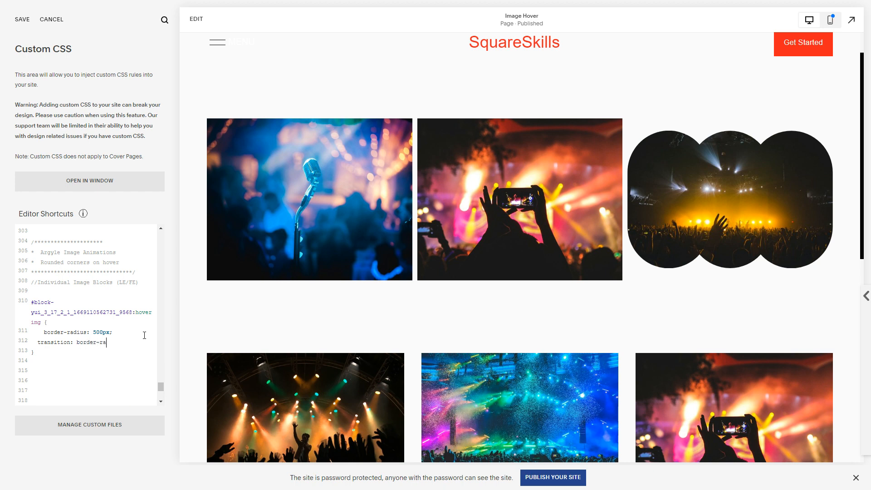
pyautogui.write('dius 1s')
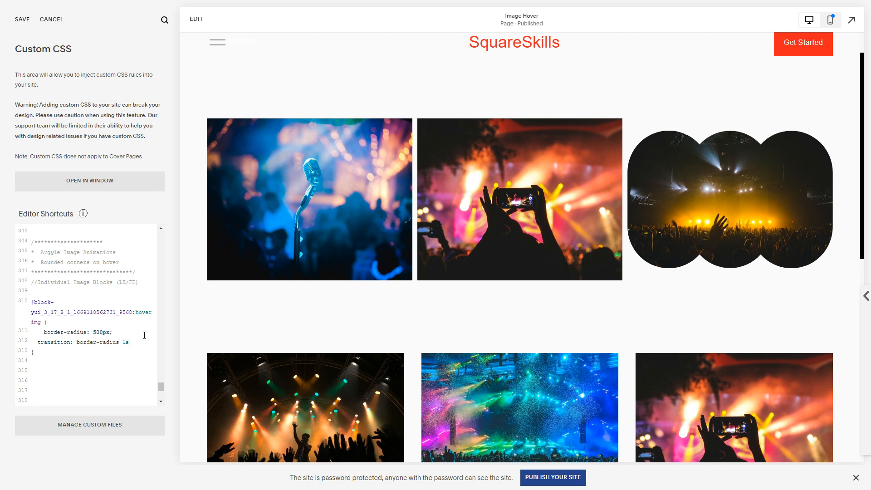
pyautogui.write(';')
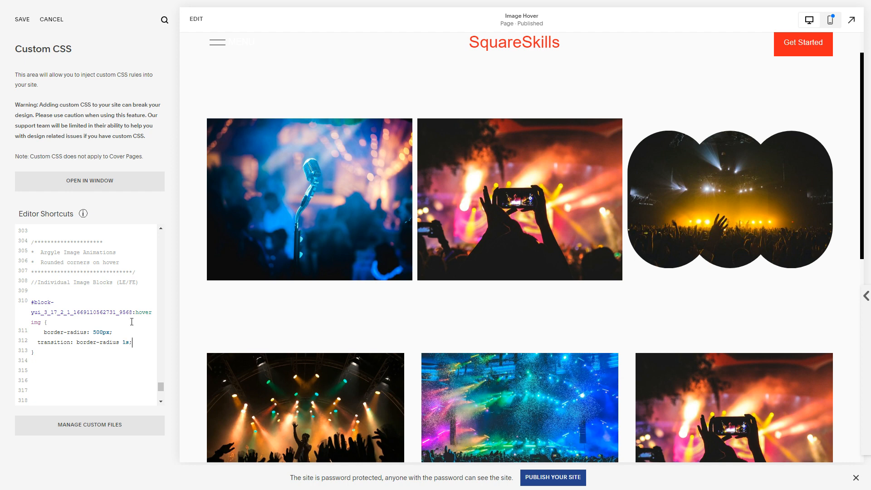
pyautogui.moveTo(610, 202)
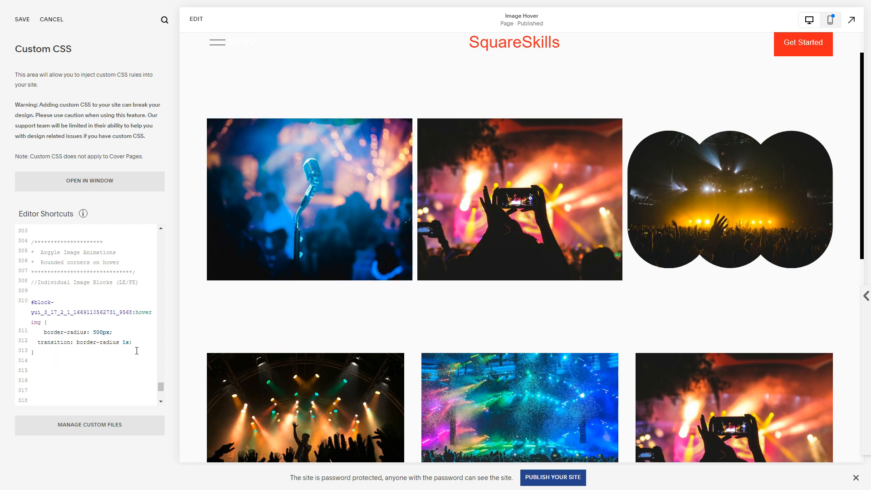
pyautogui.write('ease-')
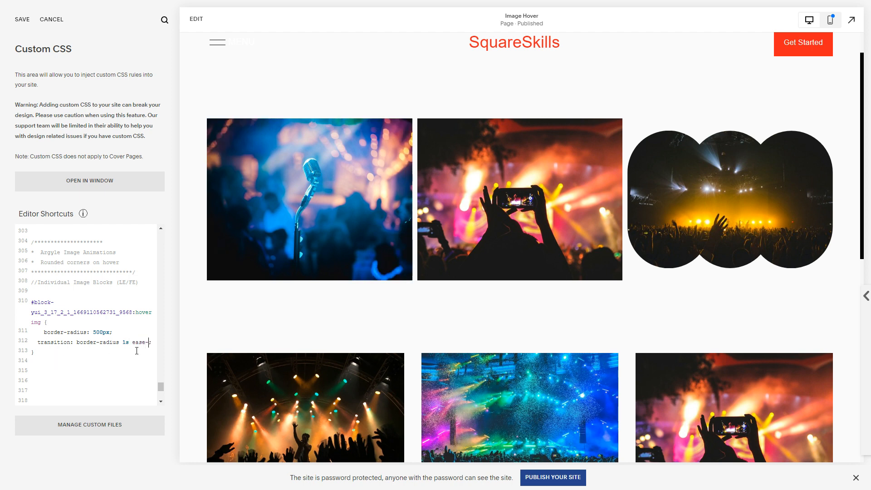
pyautogui.write('out;')
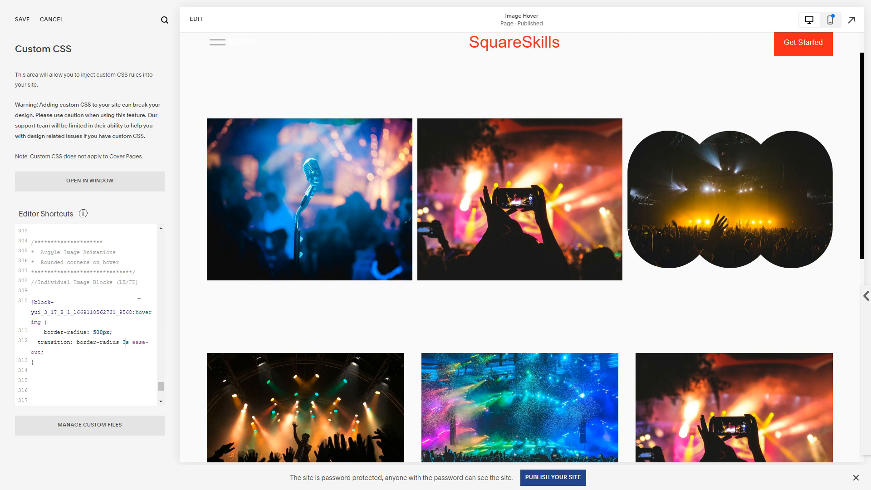
# Step: Move the transition into a base rule, leaving border-radius: 500px alone in the hover rule
pyautogui.click(113, 325)
pyautogui.write('1')
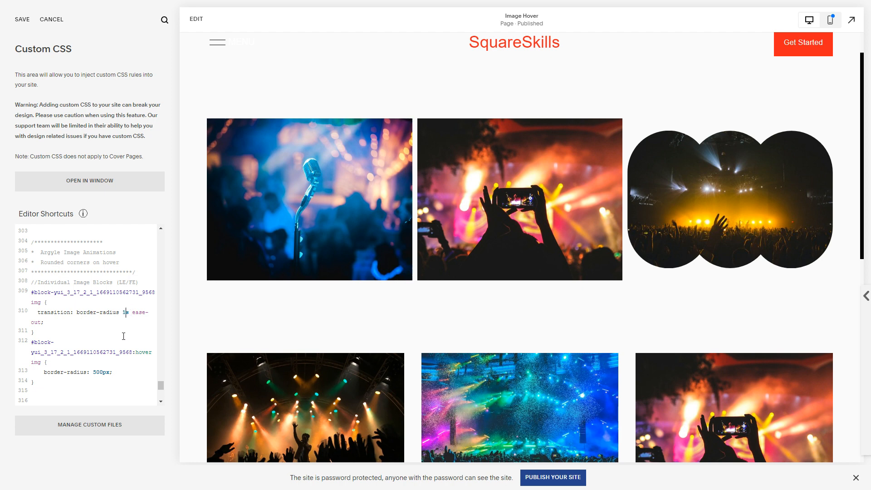
pyautogui.moveTo(275, 183)
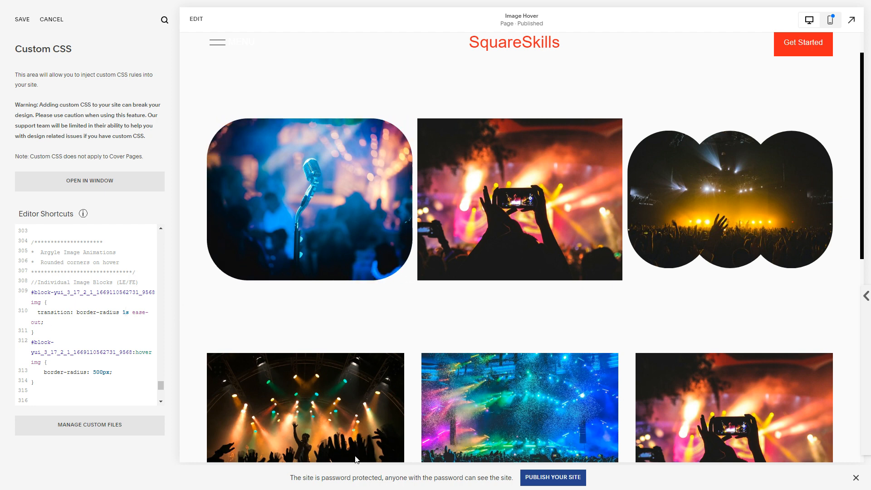
pyautogui.moveTo(747, 300)
pyautogui.write('// All Image Blocks (LE/FE)')
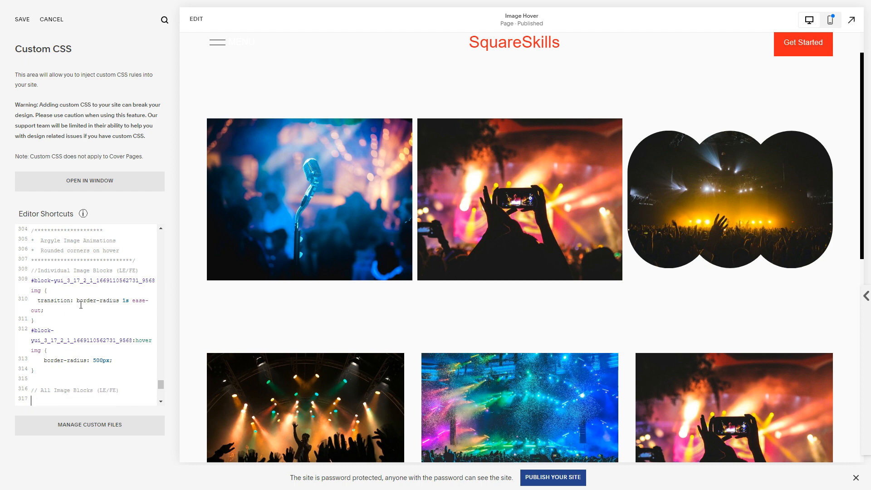
# Step: Inspect an image's markup and add .sqs-block-image transition and hover border-radius: 500px rules
pyautogui.rightClick(309, 199)
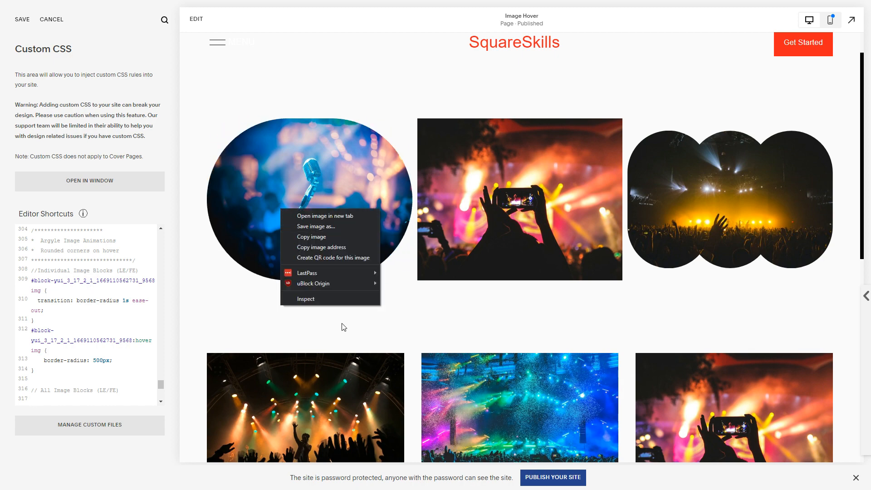
pyautogui.click(306, 299)
pyautogui.write('.sqs-block-image')
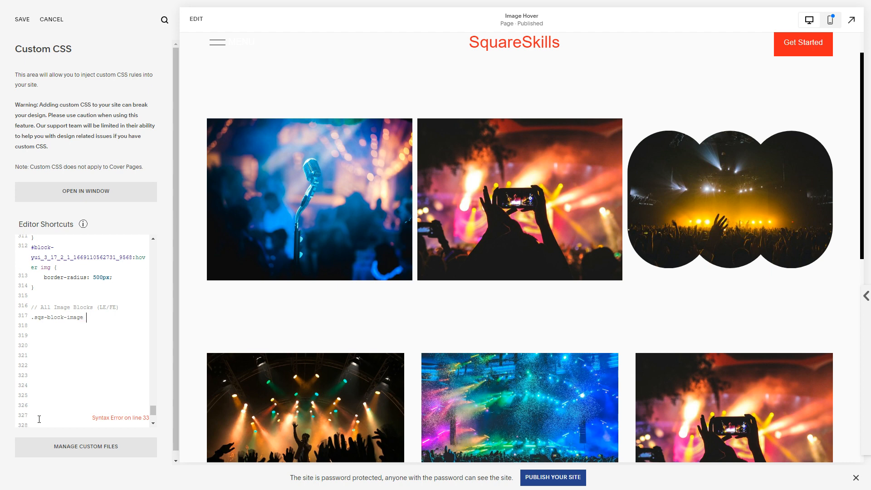
pyautogui.write('img {')
pyautogui.click(89, 326)
pyautogui.write('transition: border-radius 1s ease-out;')
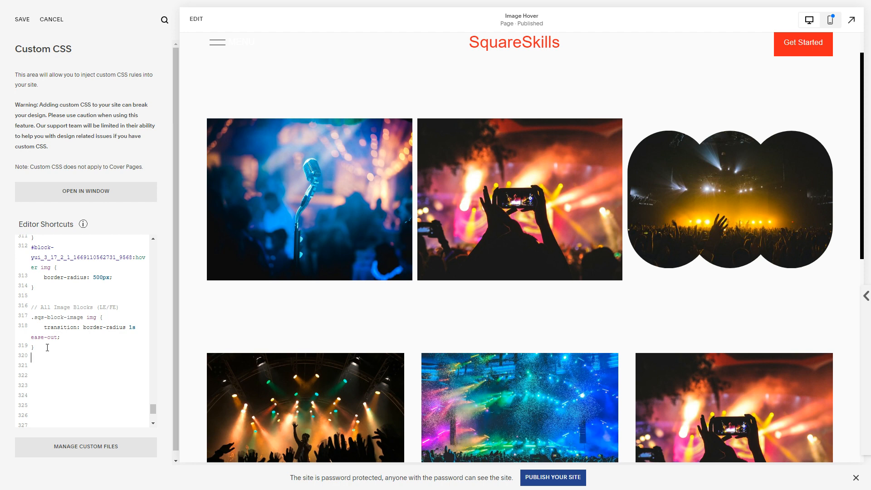
pyautogui.write('.sqs-block-image:hover img {')
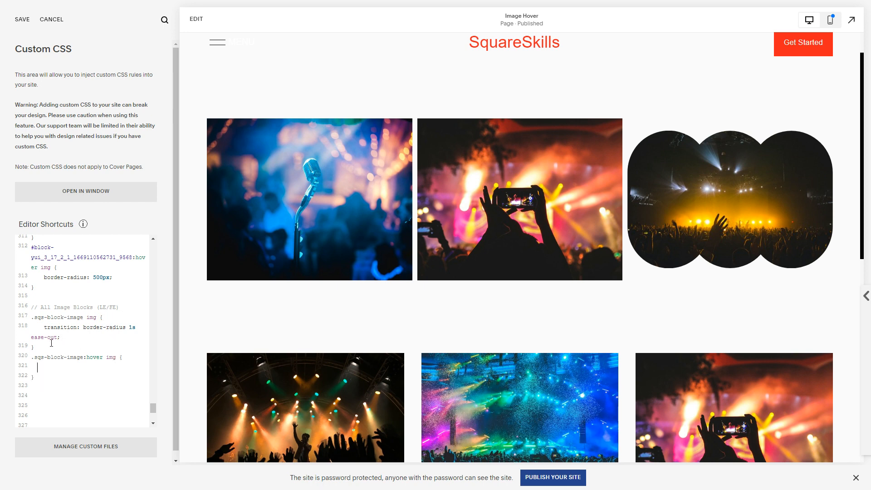
pyautogui.moveTo(76, 289)
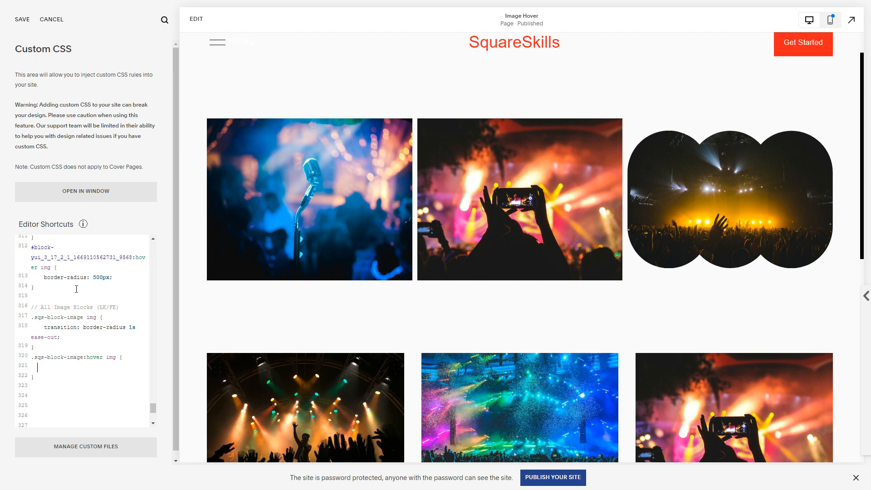
pyautogui.moveTo(48, 371)
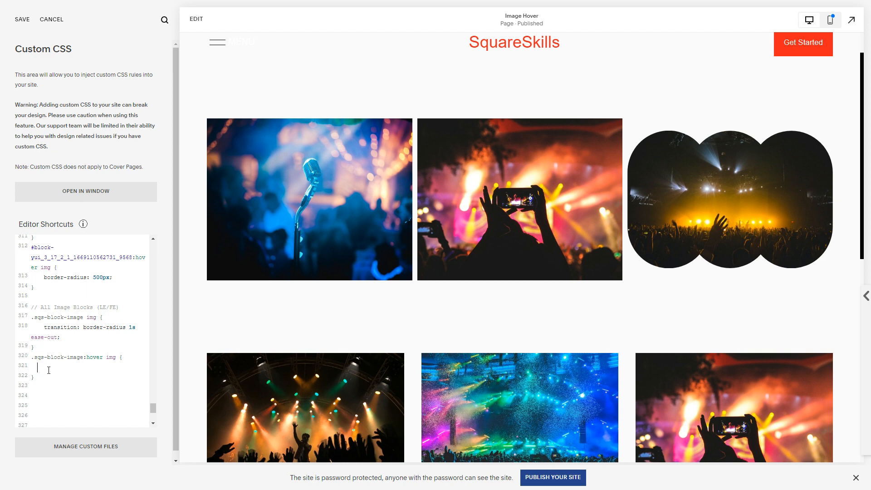
pyautogui.write('border-radius: 500px;')
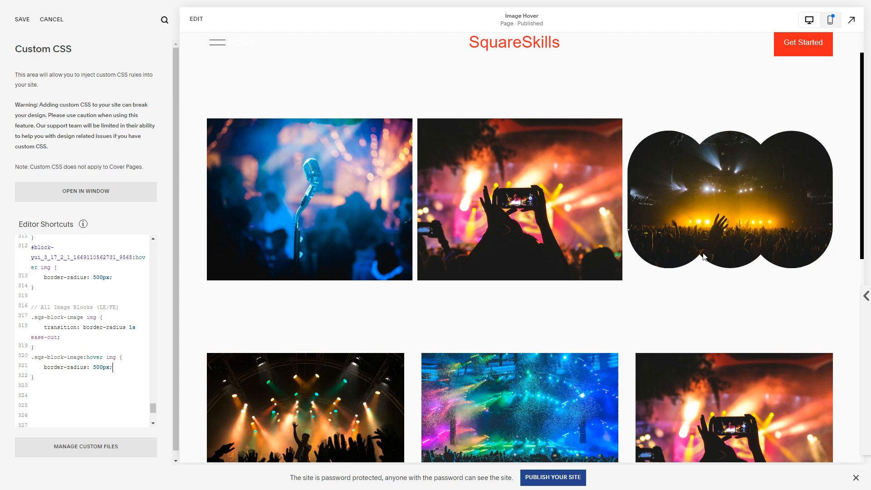
pyautogui.moveTo(693, 364)
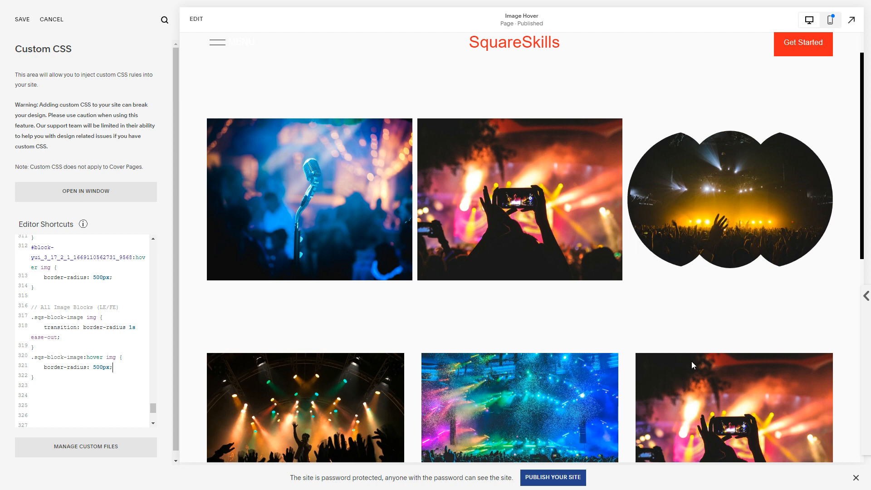
pyautogui.moveTo(707, 189)
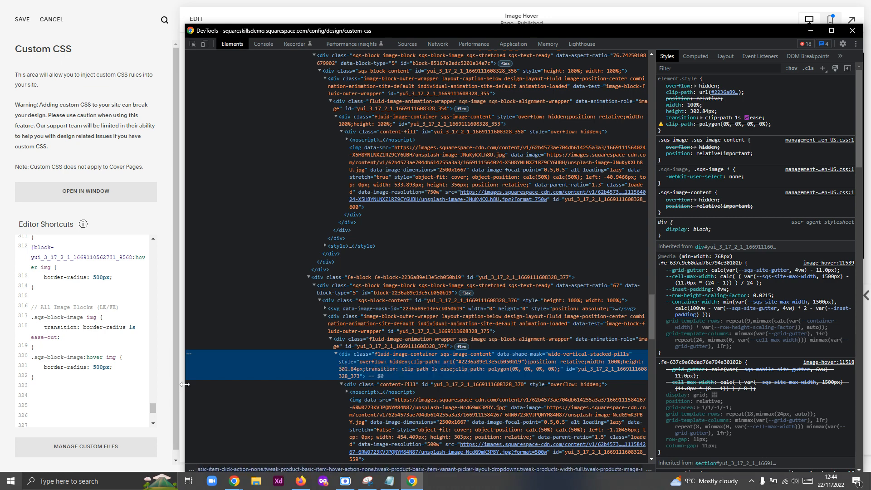
# Step: Examine the shape-masked image's fluid-image-container markup for its data-shape-mask attribute
pyautogui.click(852, 31)
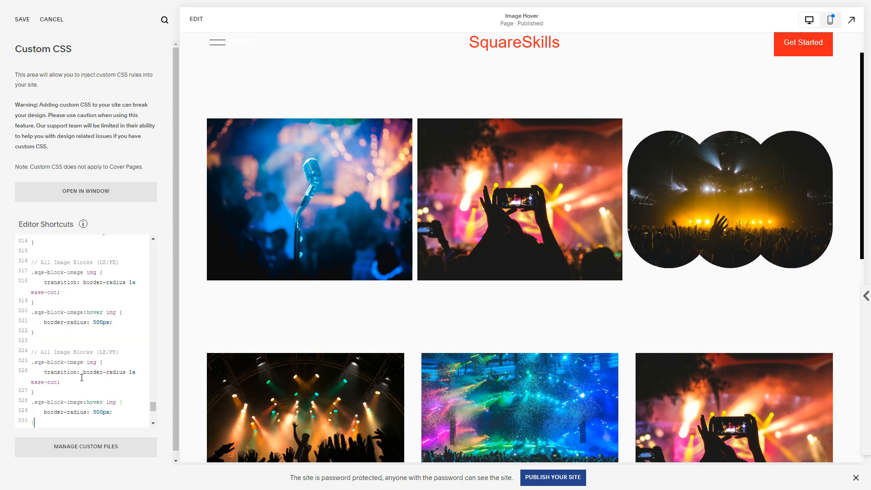
pyautogui.scroll(-3)
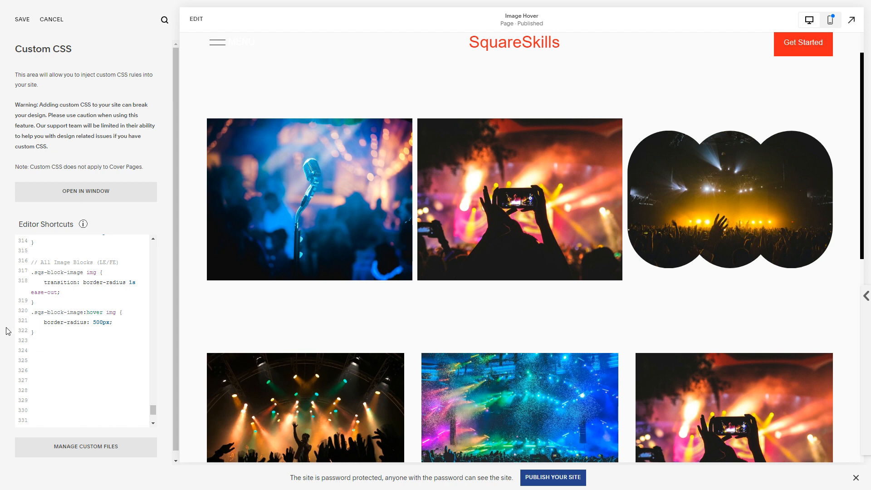
# Step: Delete the duplicate rules and begin a :not selector after .sqs-block-image:hover
pyautogui.click(55, 352)
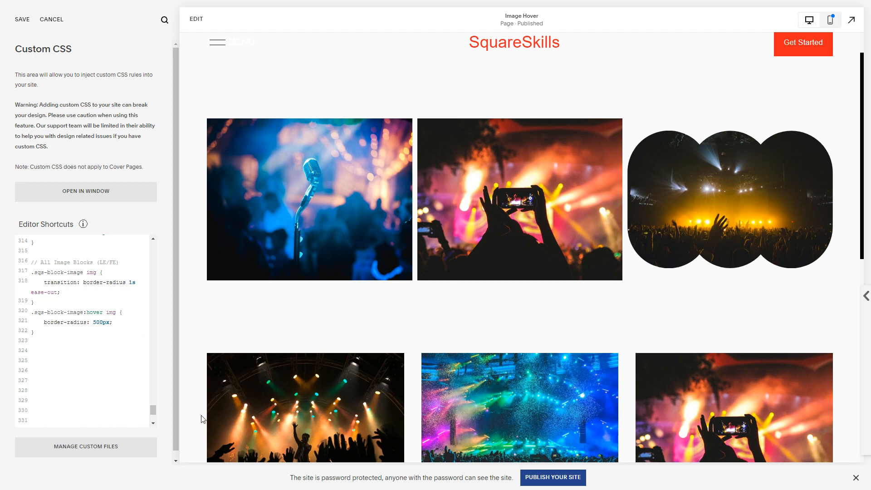
pyautogui.moveTo(5, 383)
pyautogui.write(':not ')
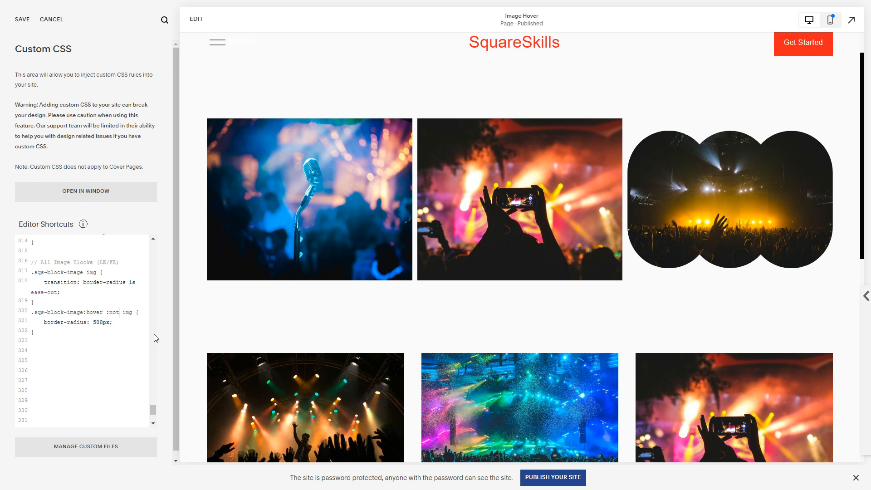
# Step: Target .fluid-image-container:not([data-shape-mask]) img so shape-masked images keep border-radius 500px off
pyautogui.write('()')
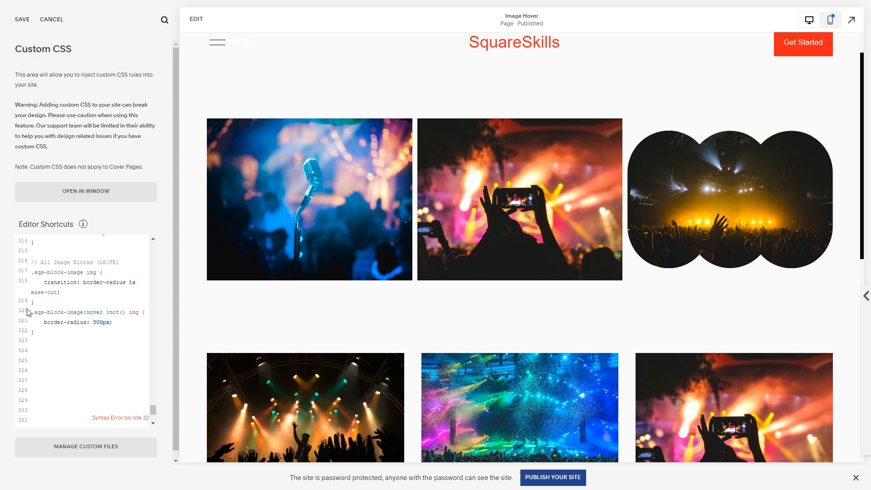
pyautogui.click(105, 312)
pyautogui.write('[')
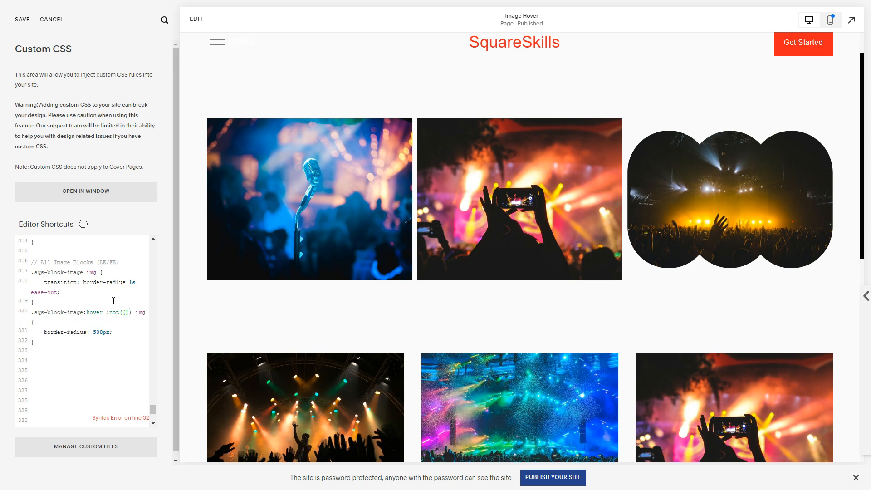
pyautogui.write('data')
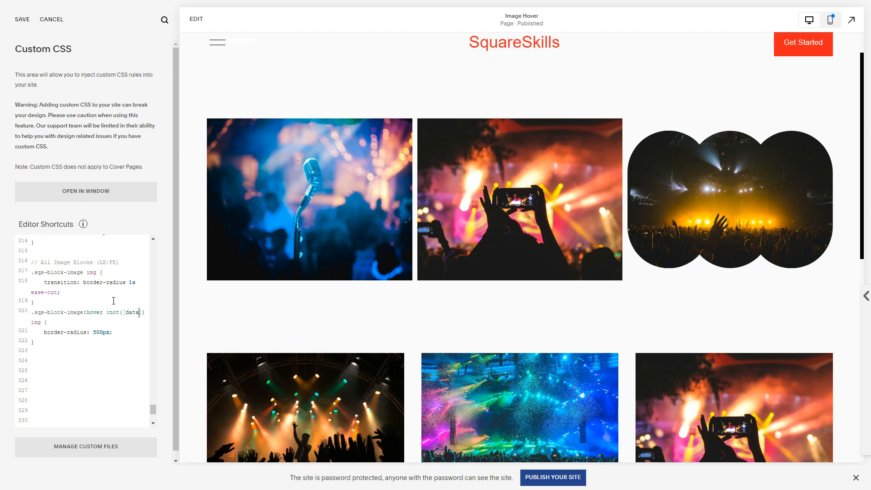
pyautogui.write('-shape-mask')
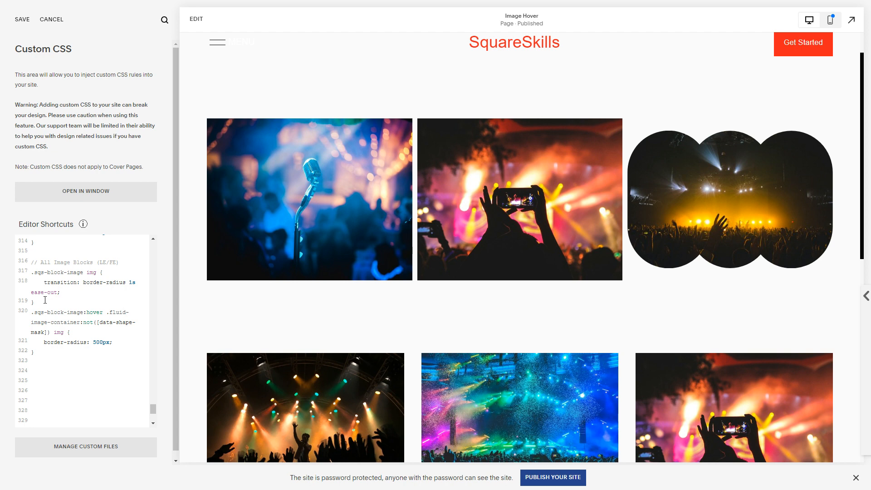
pyautogui.moveTo(531, 252)
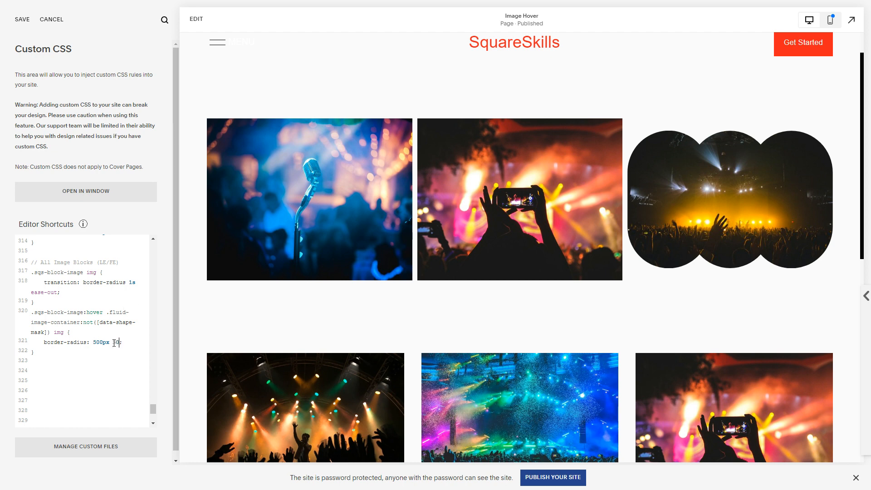
pyautogui.write('0px 0 p')
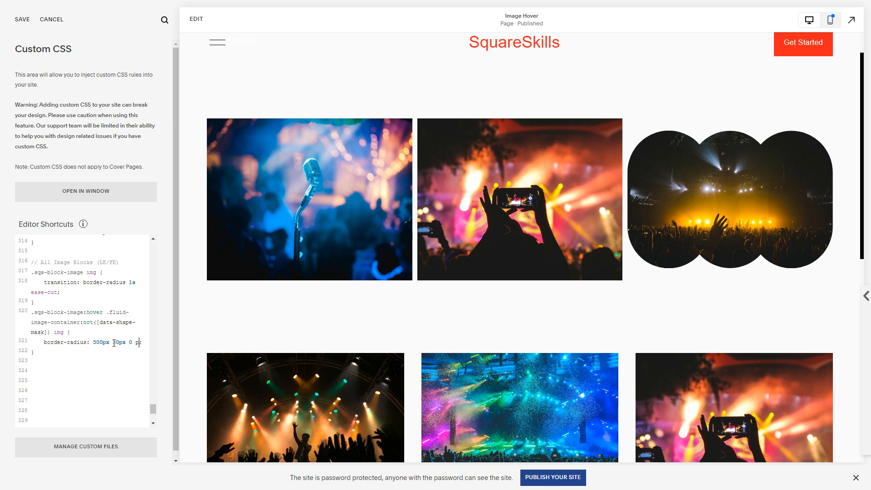
pyautogui.write('px')
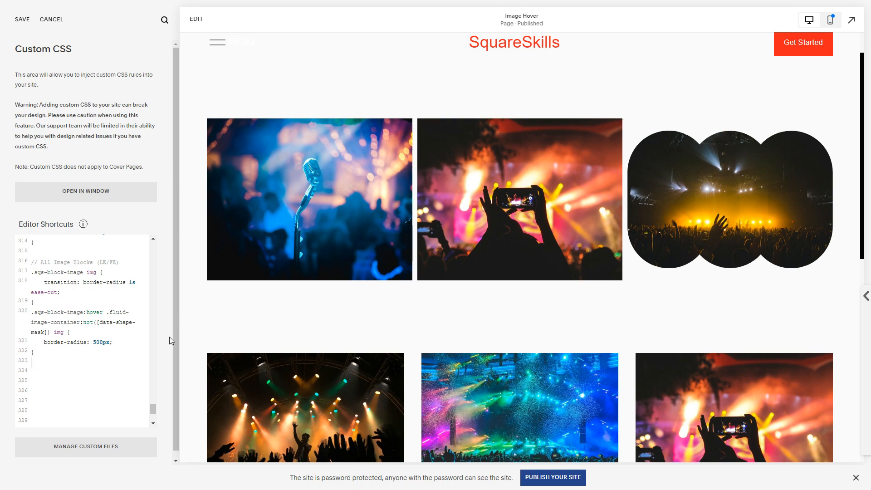
# Step: Add a '//Gallery Sections' comment header below the image block rules
pyautogui.scroll(-3)
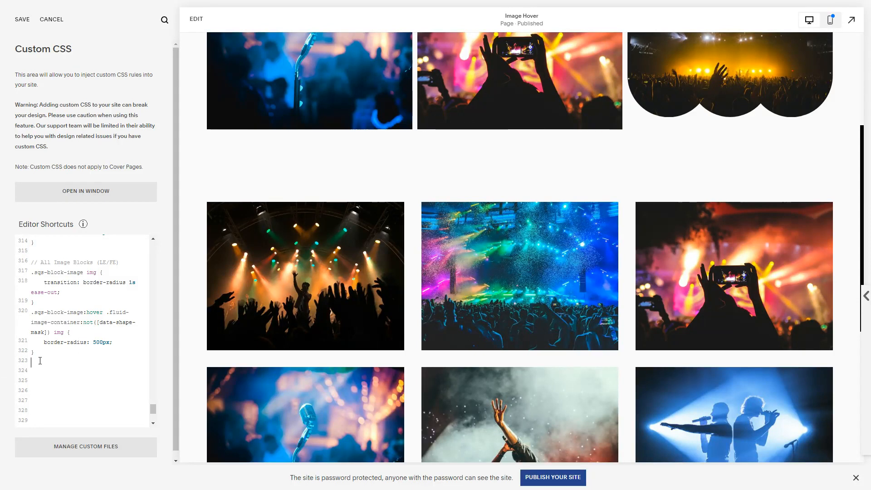
pyautogui.write('//Gallery Se')
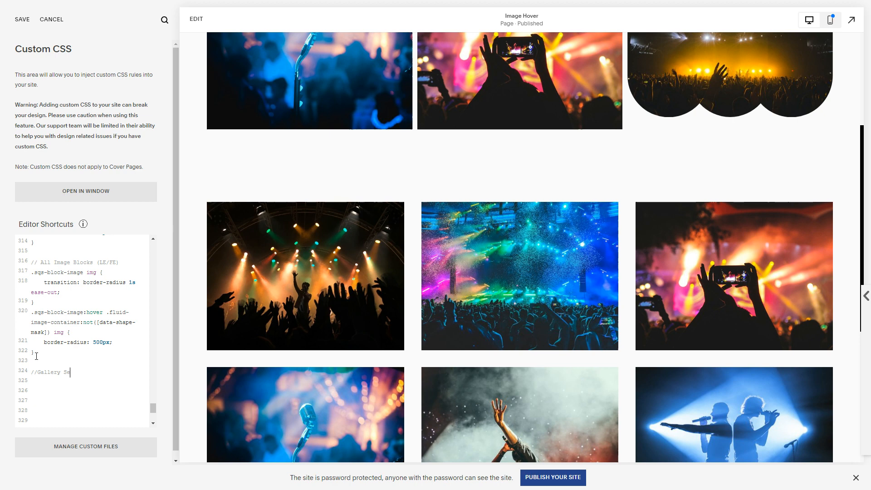
pyautogui.write('ctions')
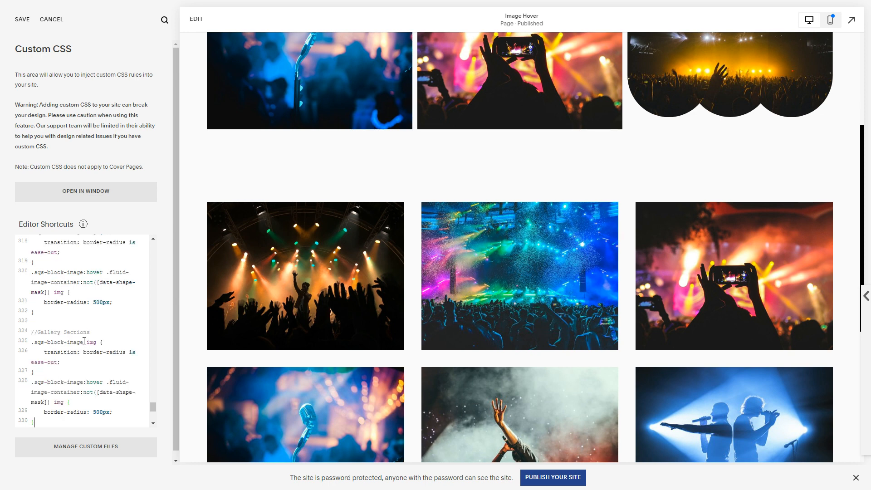
# Step: Retarget the copied rules at .gallery-image-element img and .gallery-image-element:hover img
pyautogui.doubleClick(54, 342)
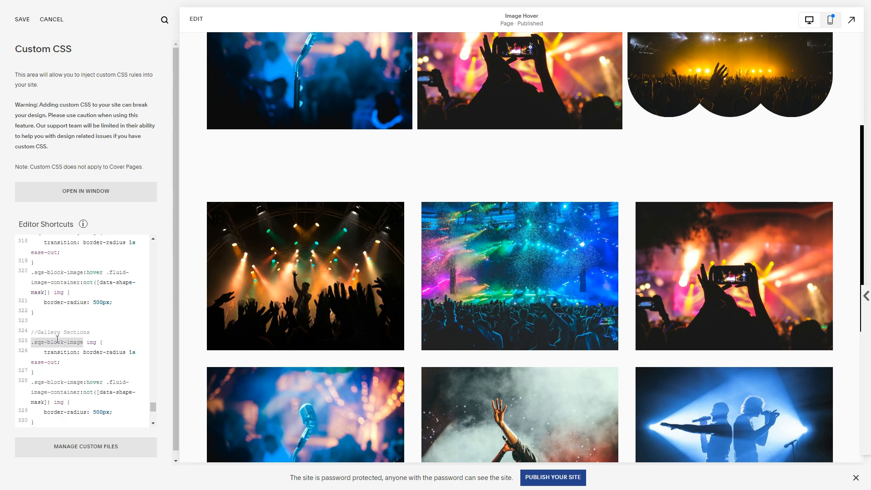
pyautogui.press('Backspace')
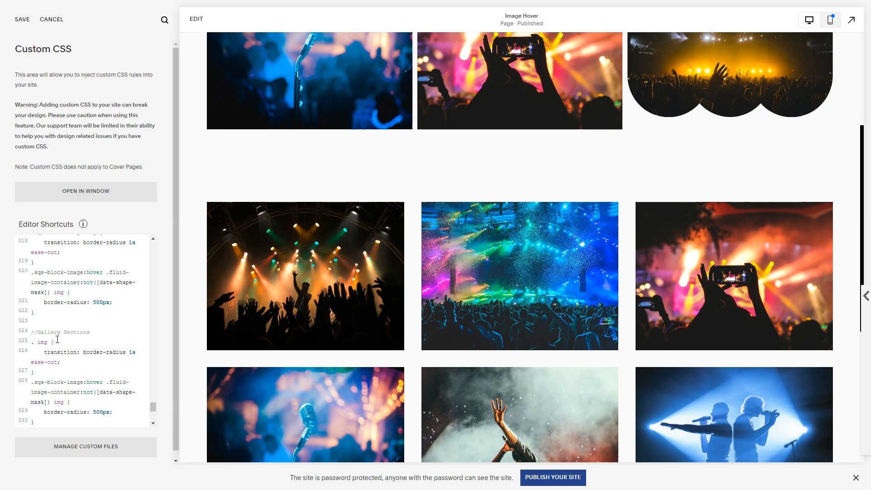
pyautogui.write('gallery')
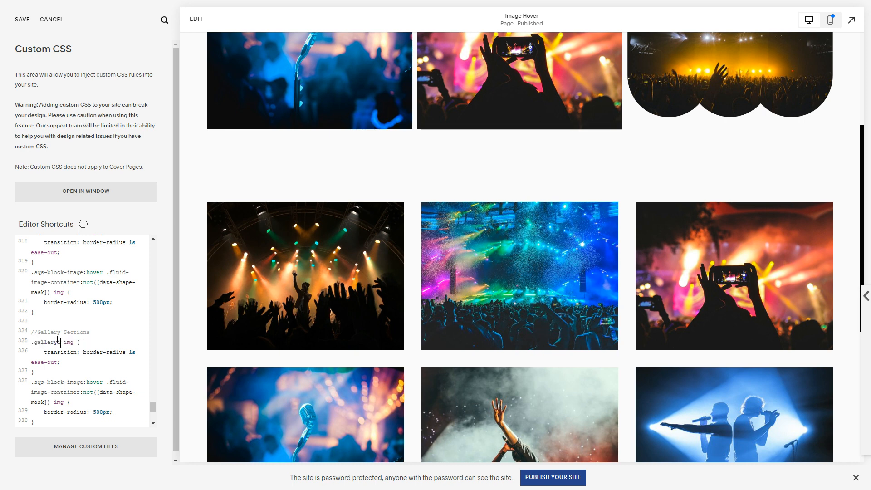
pyautogui.write('-image-eleme')
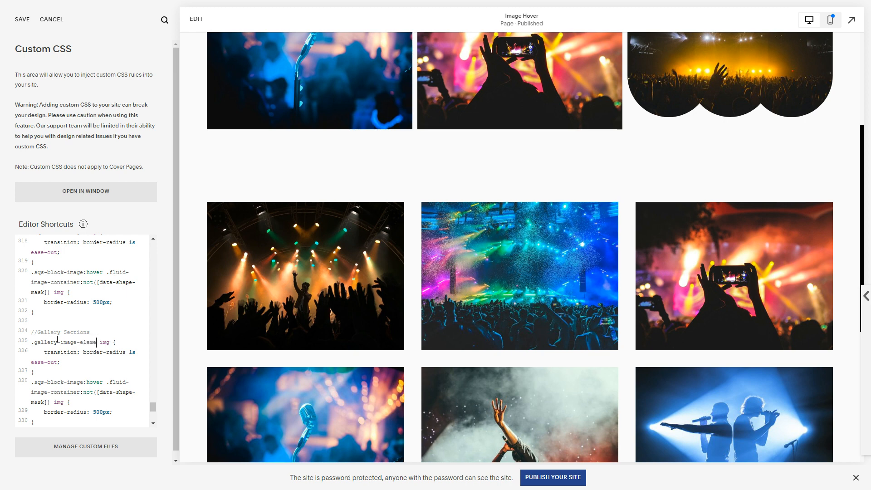
pyautogui.doubleClick(62, 342)
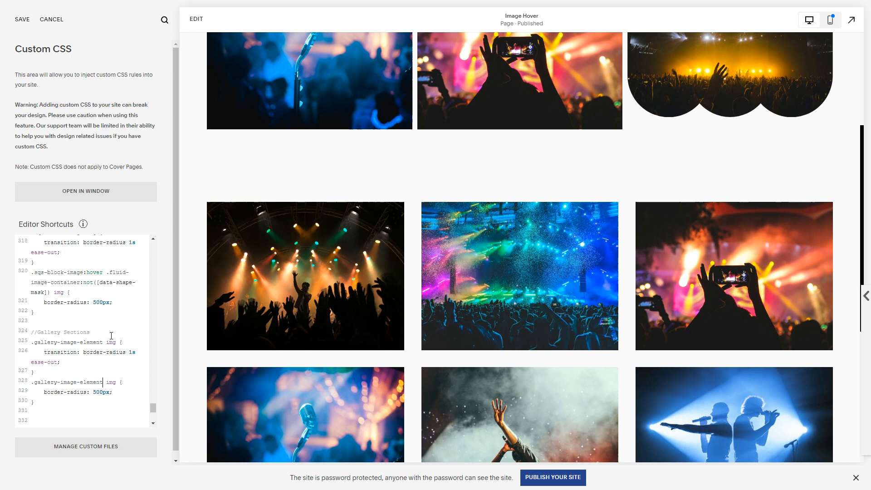
pyautogui.write(':hover')
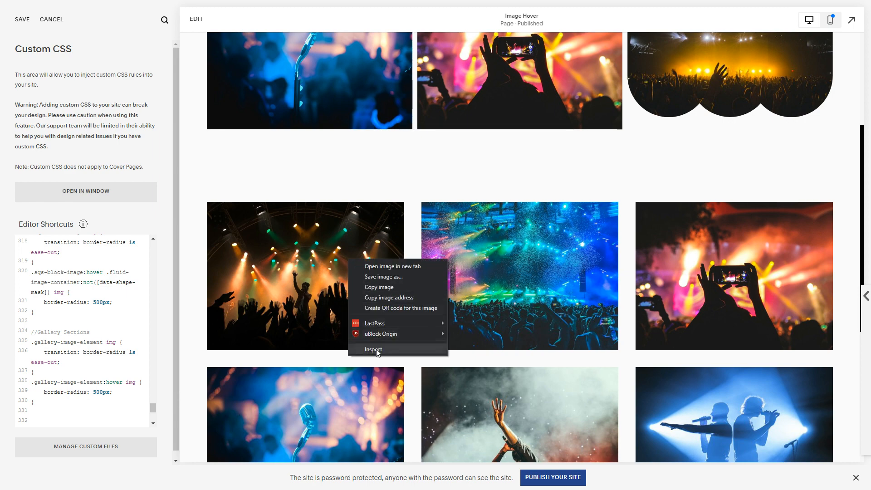
# Step: Find the gallery-grid-item class in DevTools and retarget the gallery rules at .gallery-grid-item
pyautogui.click(373, 349)
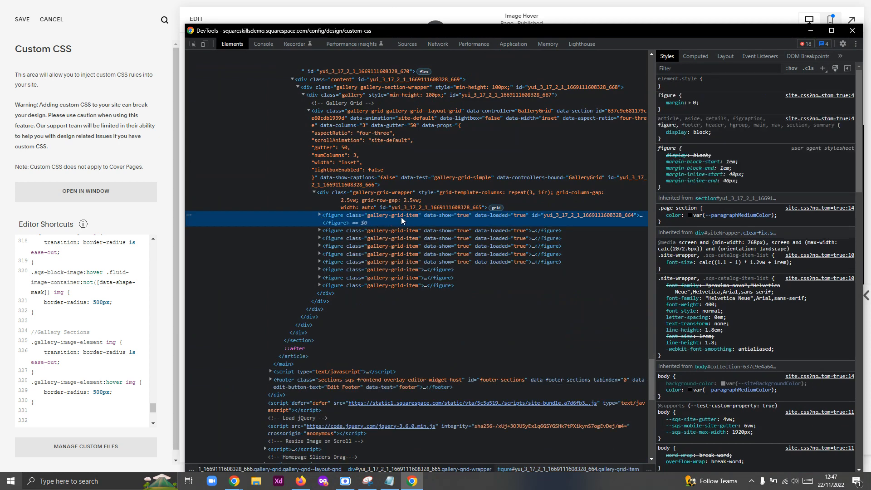
pyautogui.click(321, 215)
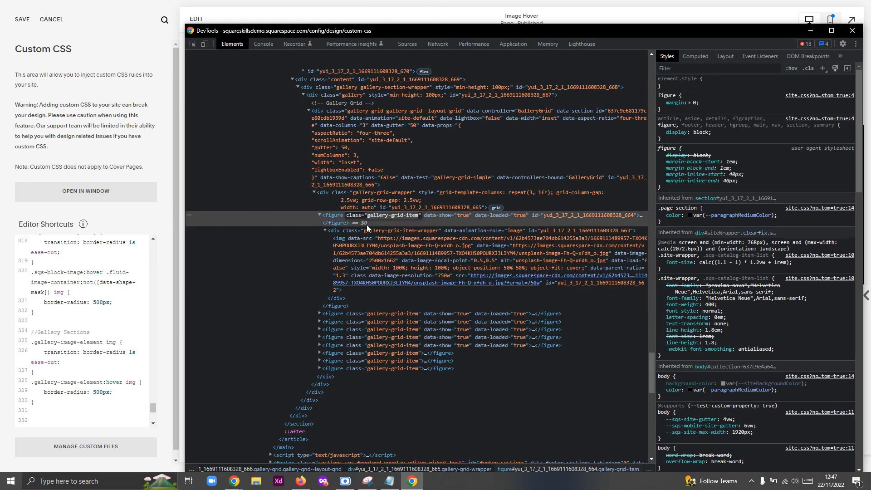
pyautogui.moveTo(365, 222)
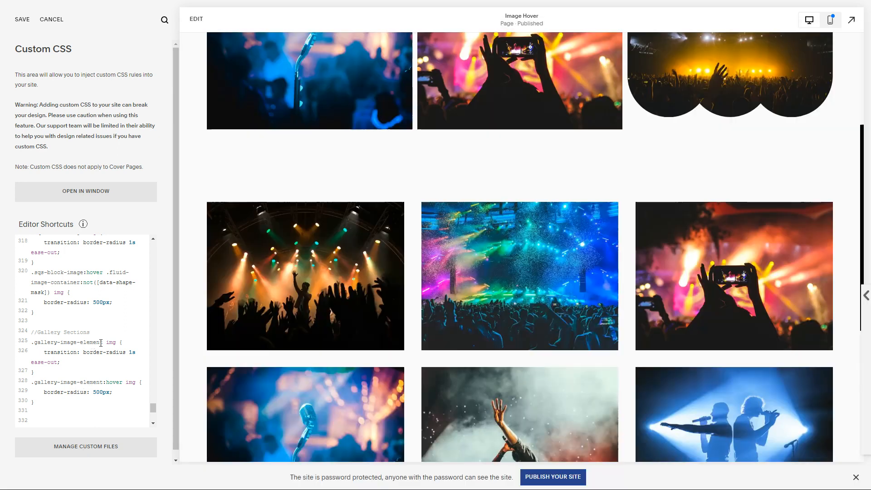
pyautogui.doubleClick(69, 342)
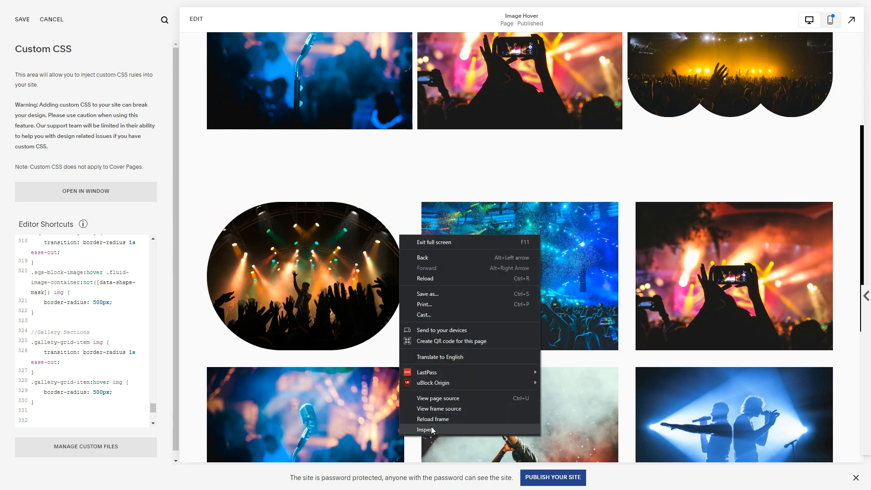
pyautogui.click(428, 429)
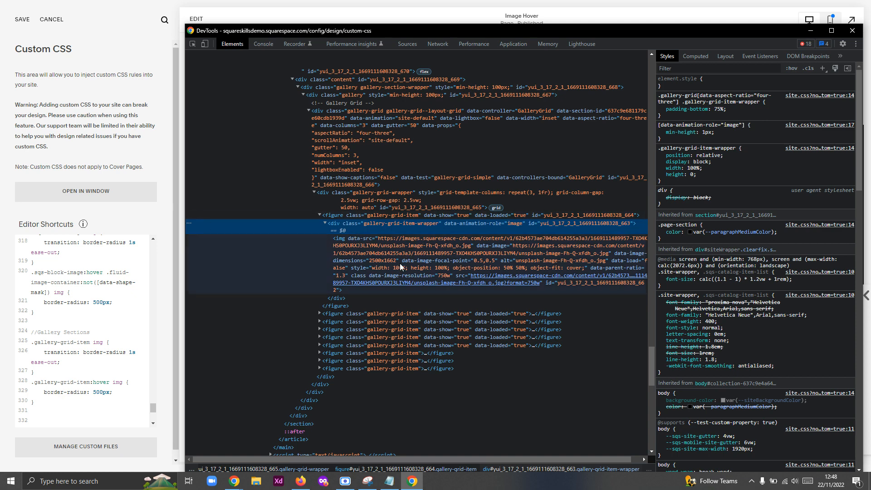
pyautogui.moveTo(419, 244)
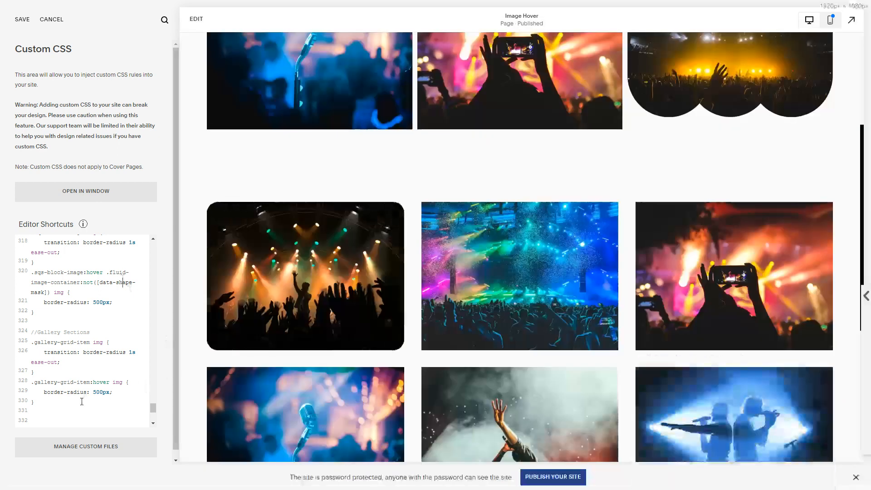
# Step: Target even gallery items with border-radius 500px 0 on hover, then duplicate the rule for odd items
pyautogui.scroll(-3)
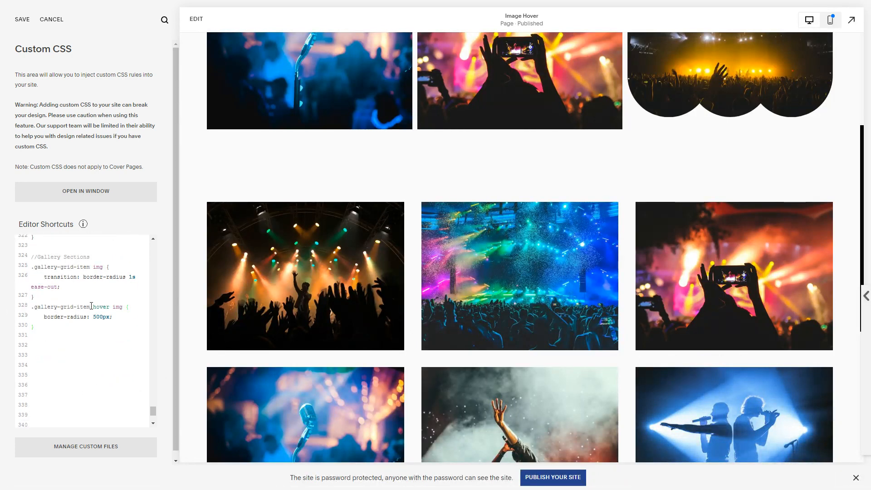
pyautogui.moveTo(192, 376)
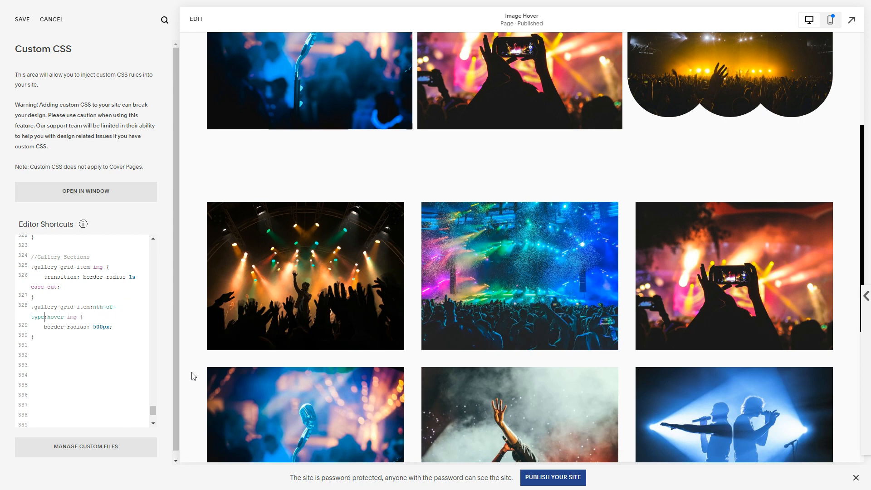
pyautogui.write('(even)')
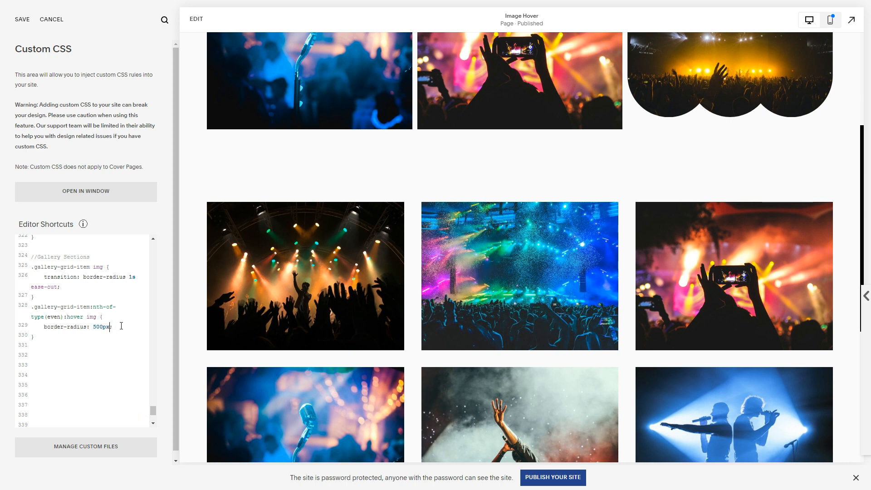
pyautogui.write('0')
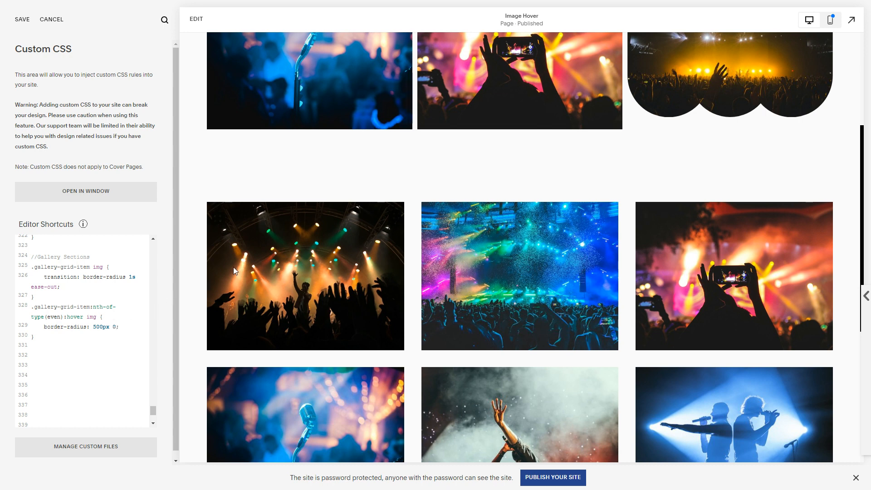
pyautogui.moveTo(315, 265)
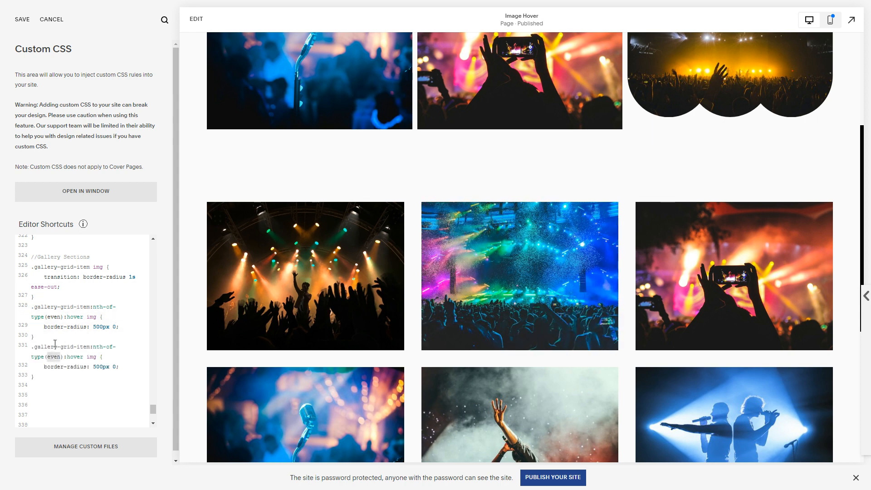
pyautogui.write('odd')
pyautogui.click(83, 366)
pyautogui.write('0 ')
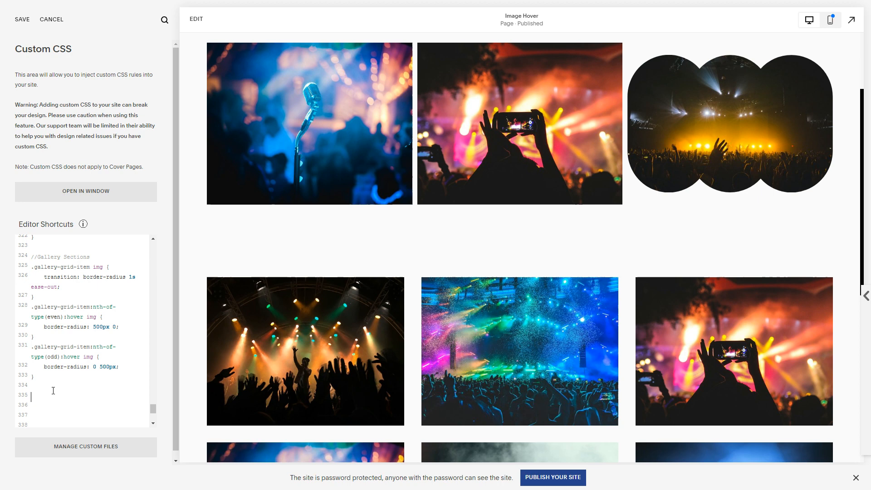
# Step: Write a placeholder .outermost-container-for-image img rule holding a '// transition' comment
pyautogui.write('.outermost-')
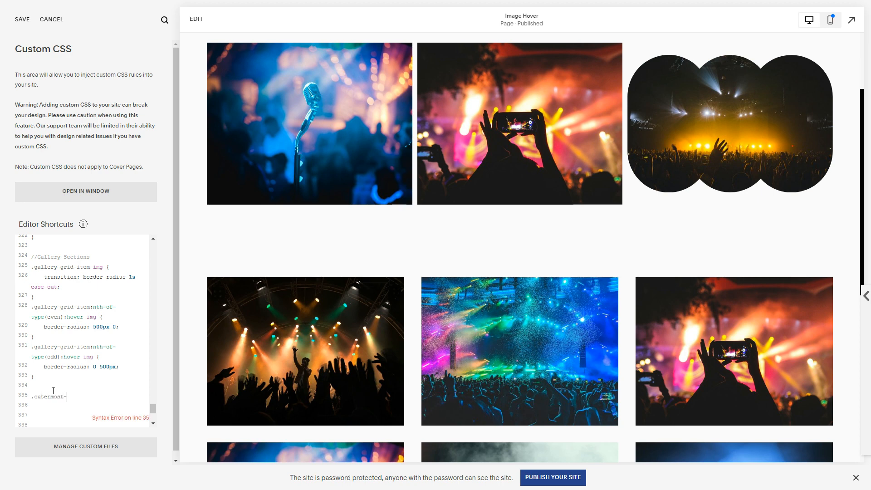
pyautogui.write('container')
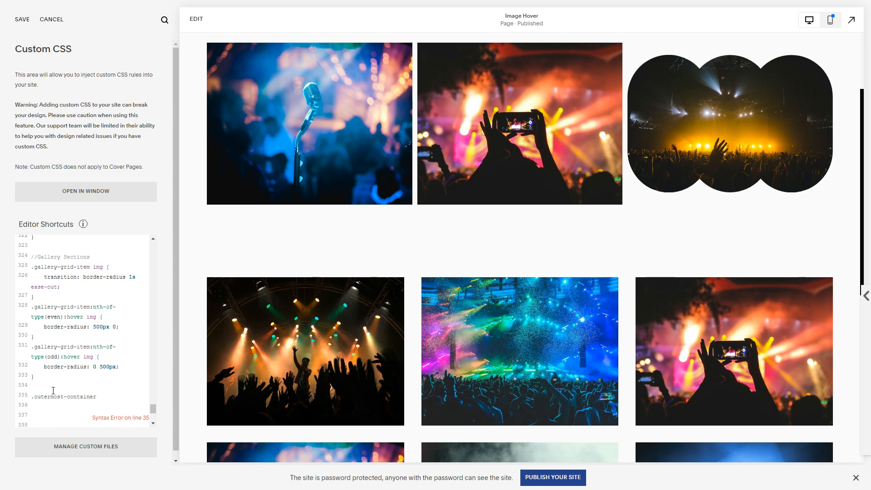
pyautogui.write('-for-image')
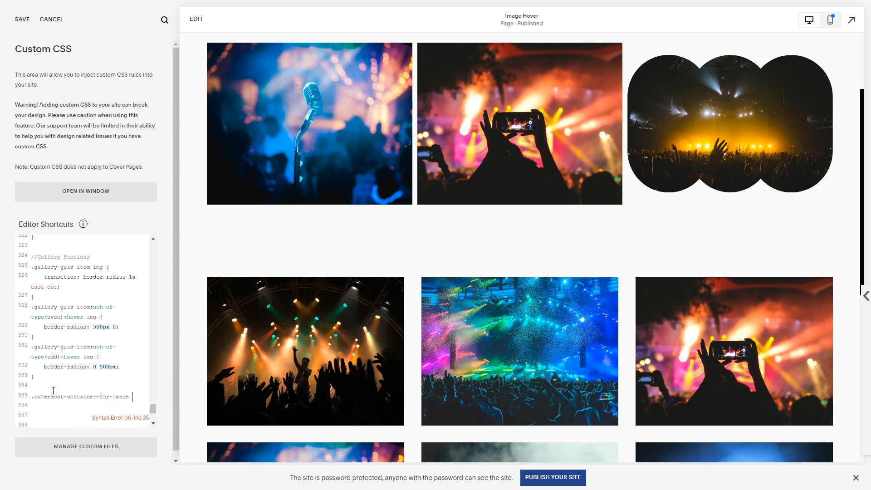
pyautogui.write('img {')
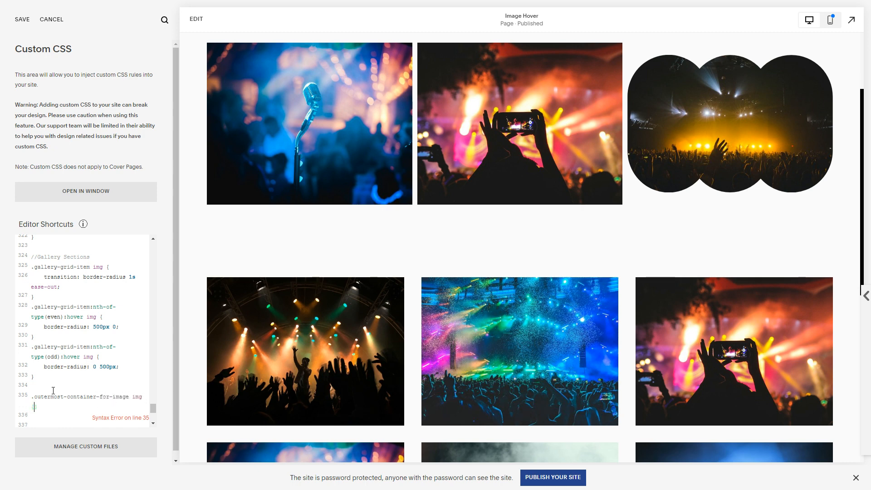
pyautogui.write('transition')
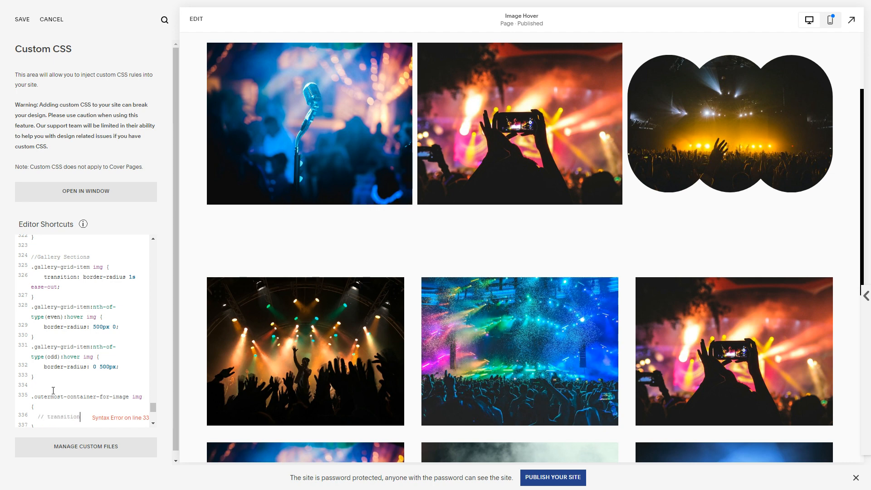
# Step: Add the matching :hover img rule with its comment changed to '// changes'
pyautogui.scroll(-3)
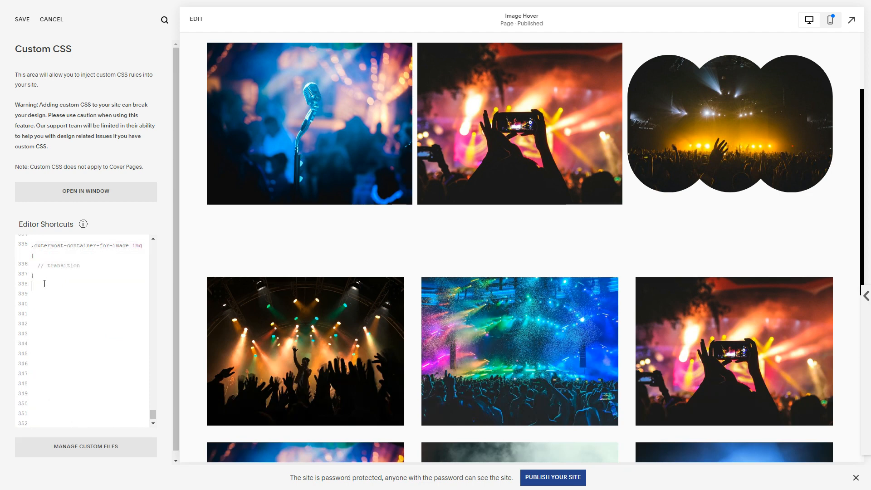
pyautogui.write('.outermost-container-for-image img {')
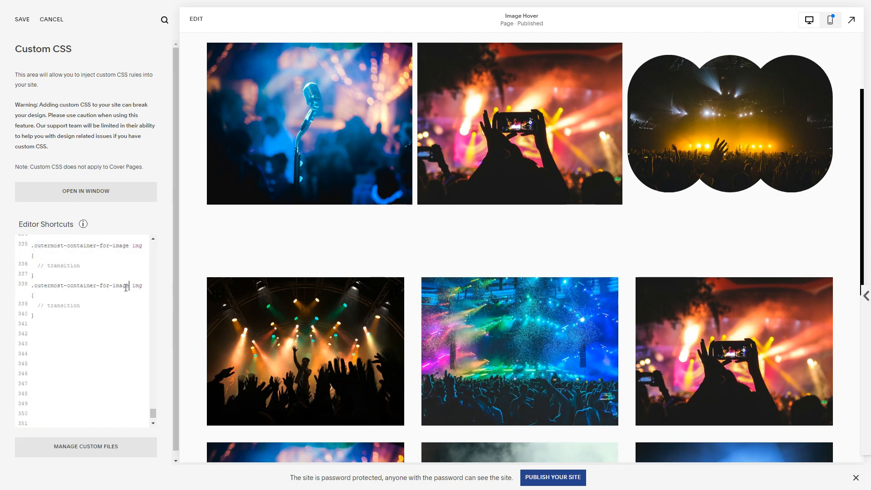
pyautogui.write(':hover')
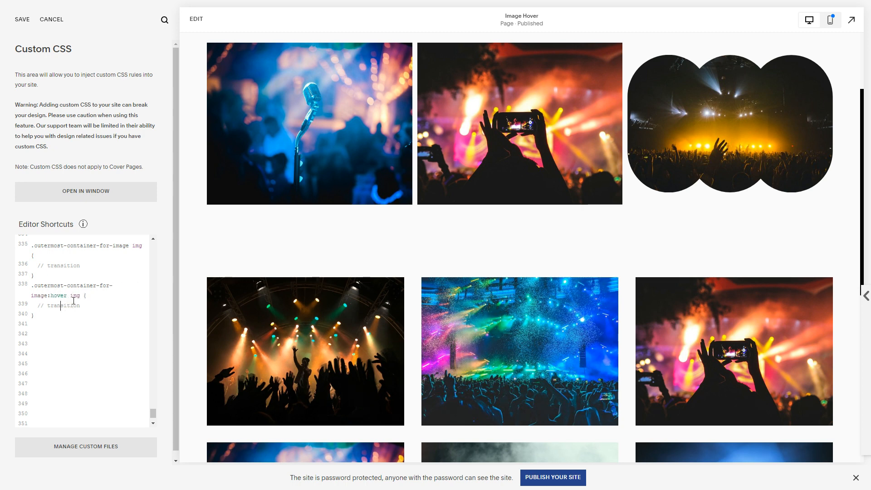
pyautogui.doubleClick(63, 305)
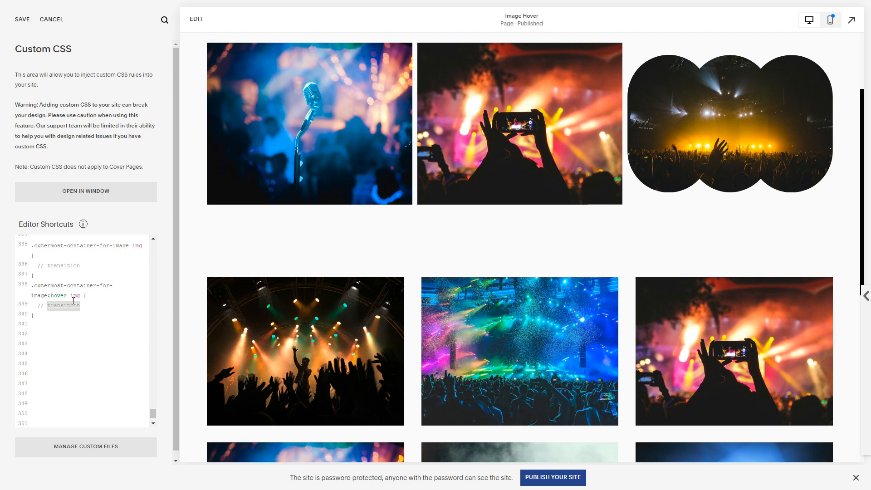
pyautogui.write('changes')
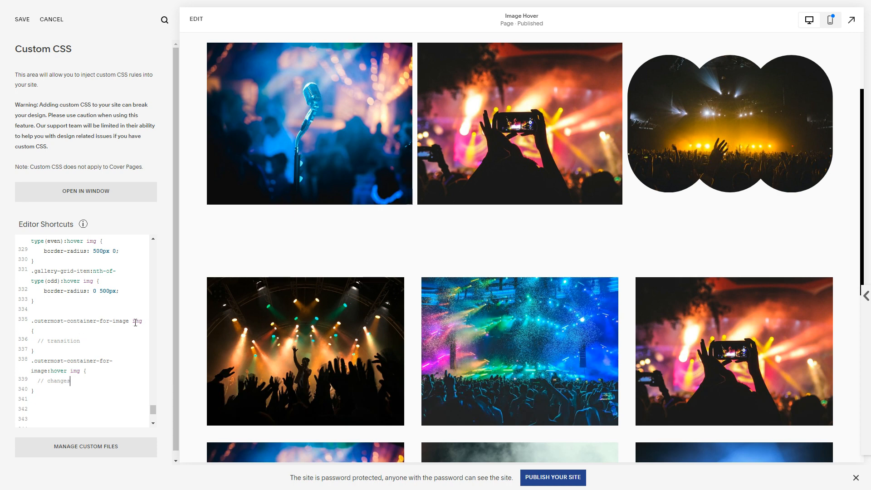
pyautogui.moveTo(89, 345)
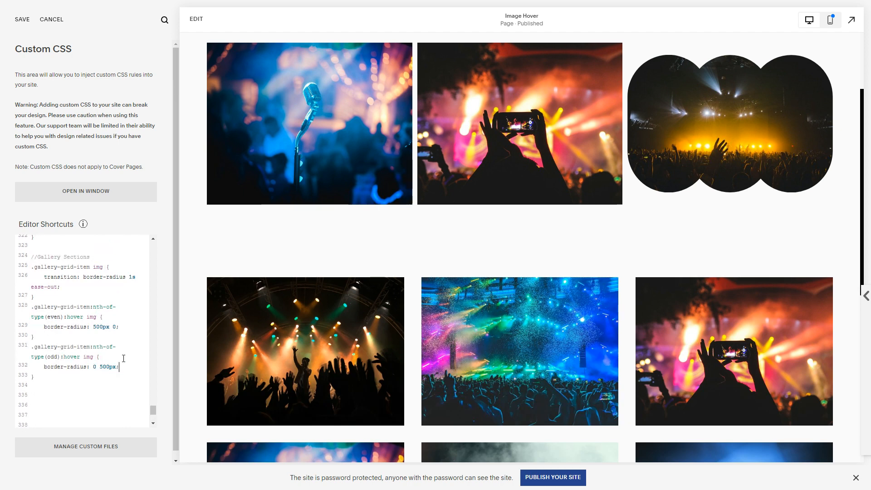
# Step: Add transform: translateY(50px) to the odd gallery item hover rule
pyautogui.write('transform: translate')
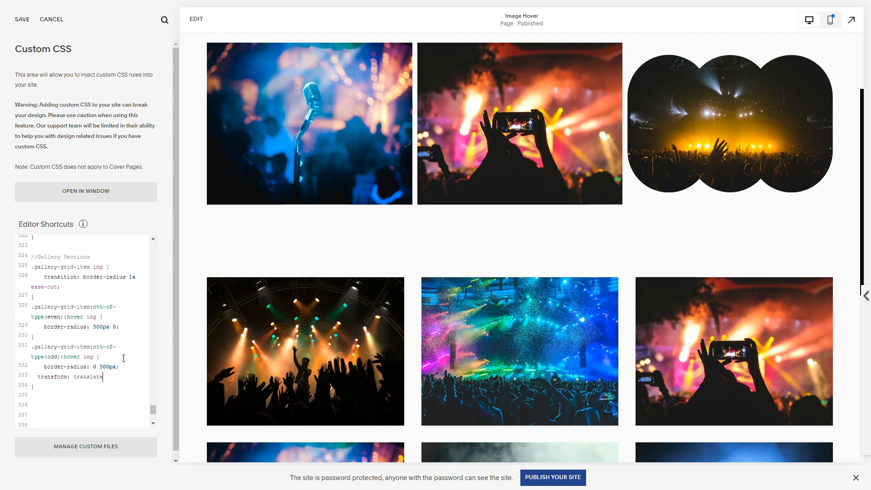
pyautogui.write('Y(50px)')
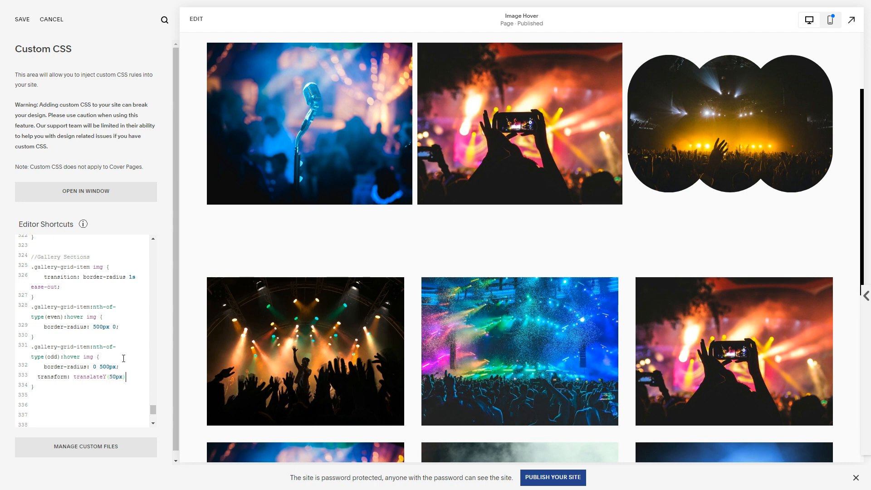
pyautogui.moveTo(244, 349)
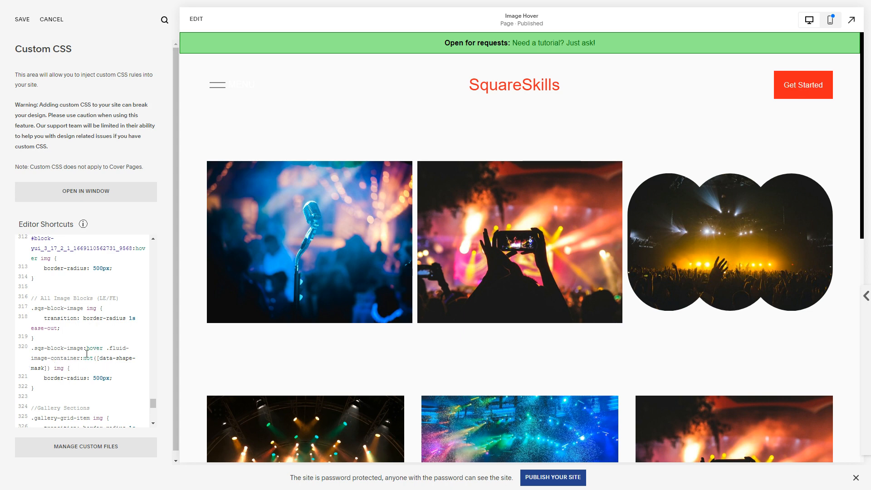
pyautogui.moveTo(3, 403)
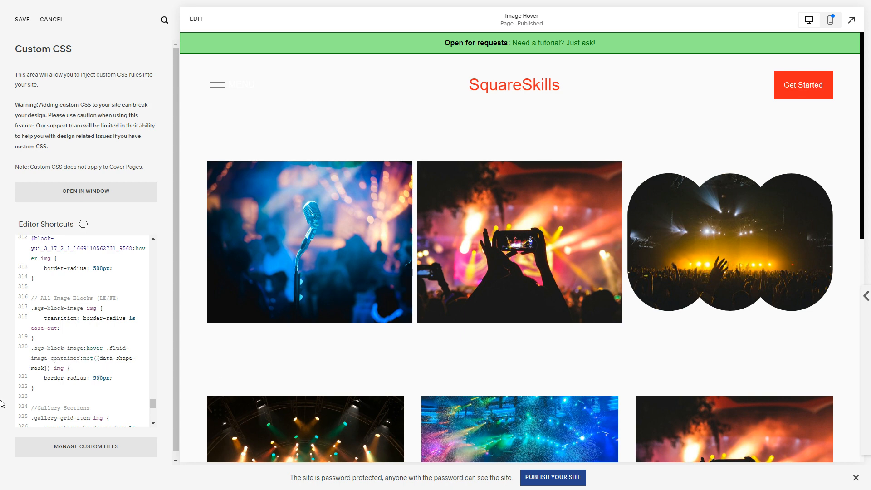